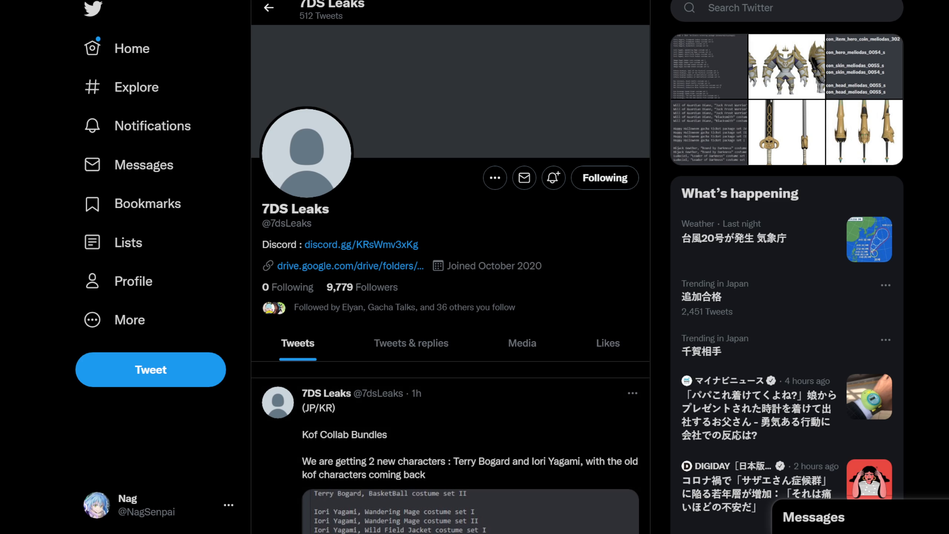
pyautogui.moveTo(657, 282)
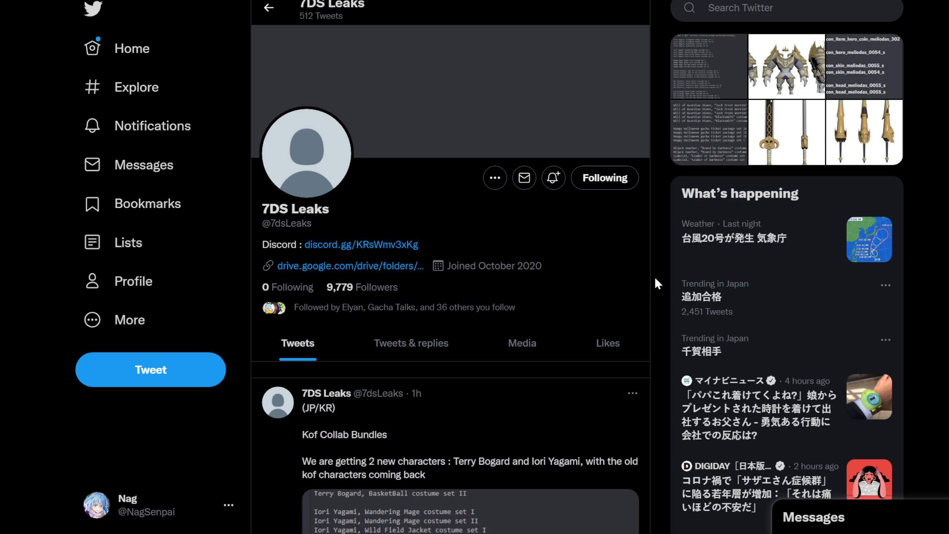
pyautogui.moveTo(664, 248)
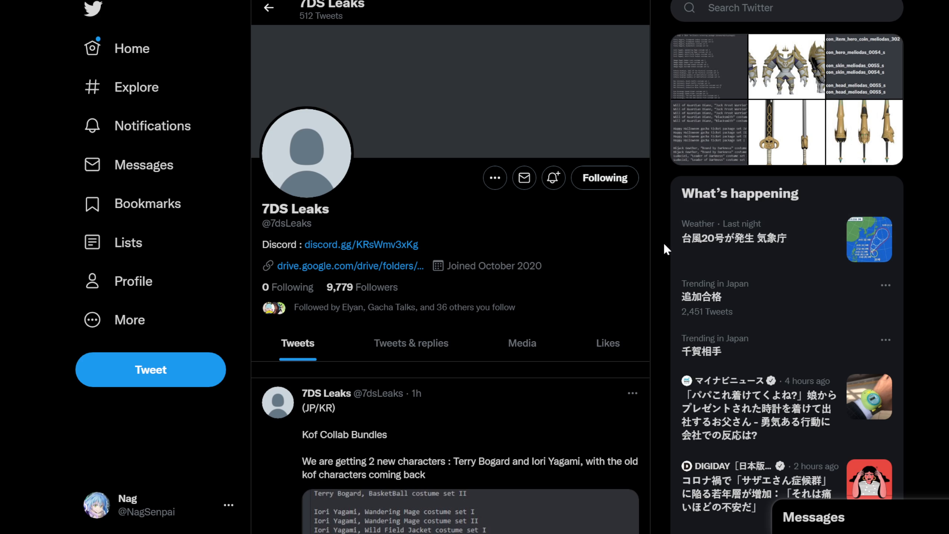
pyautogui.moveTo(661, 267)
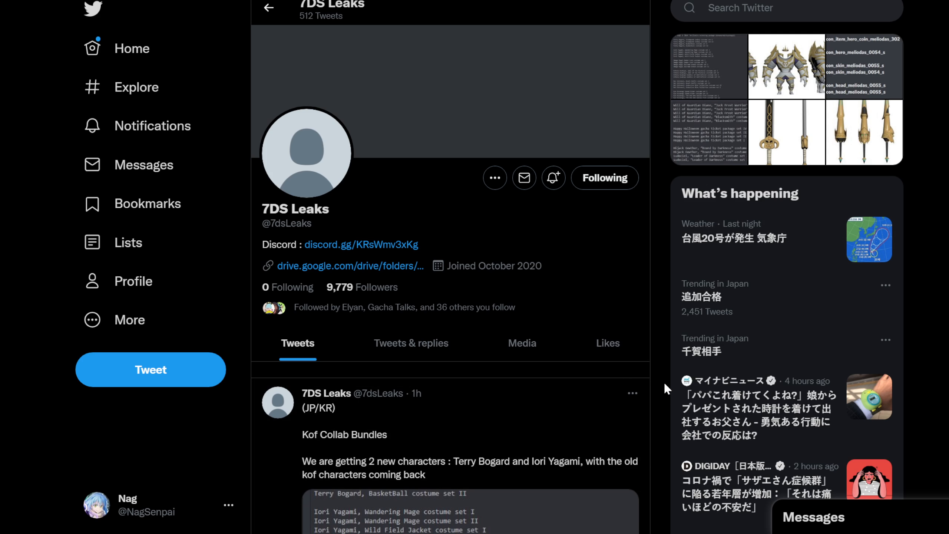
# Scroll the 7DS Leaks profile until the Kof Collab Bundles tweet and costume image appear
pyautogui.scroll(-3)
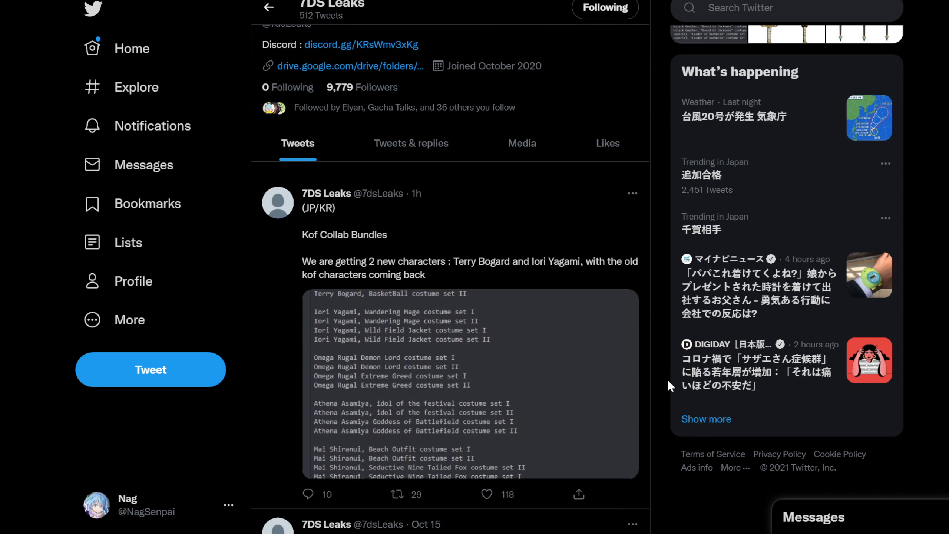
pyautogui.moveTo(664, 364)
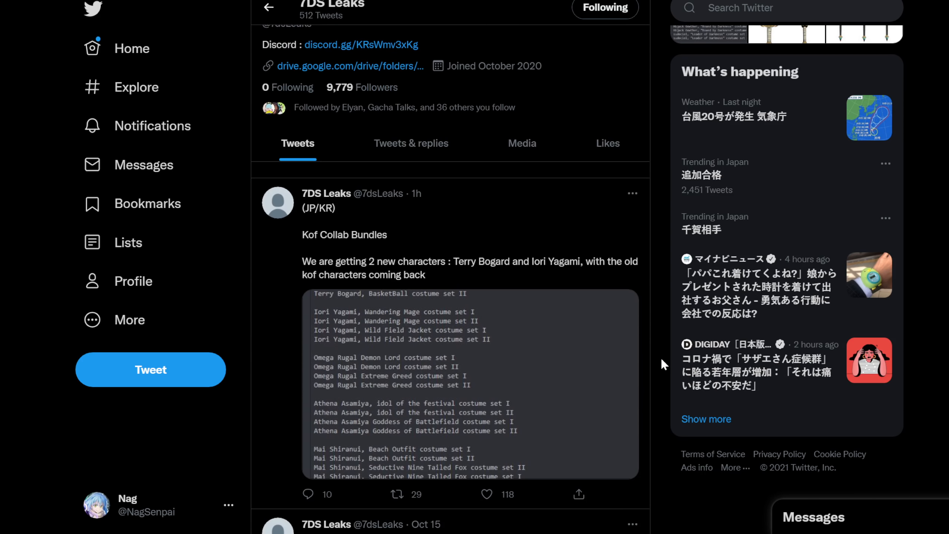
pyautogui.moveTo(626, 338)
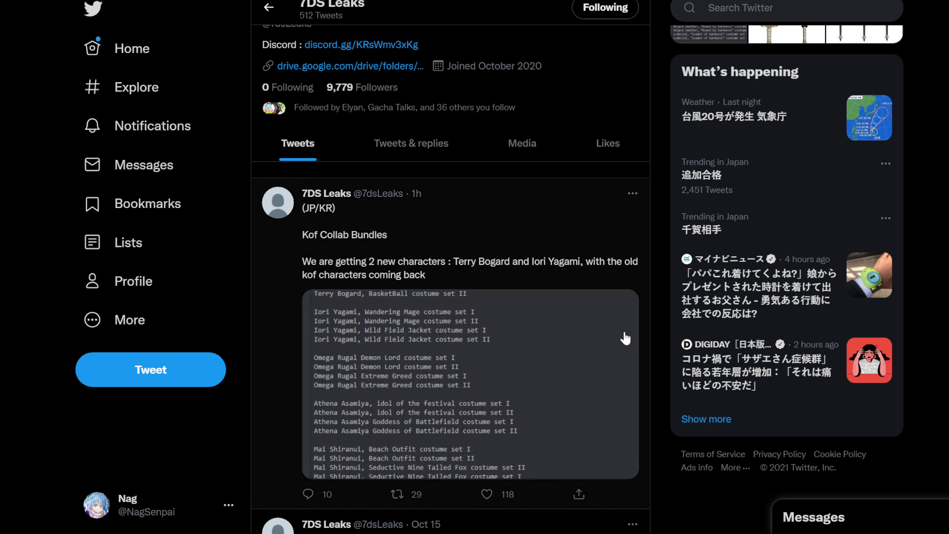
pyautogui.moveTo(627, 341)
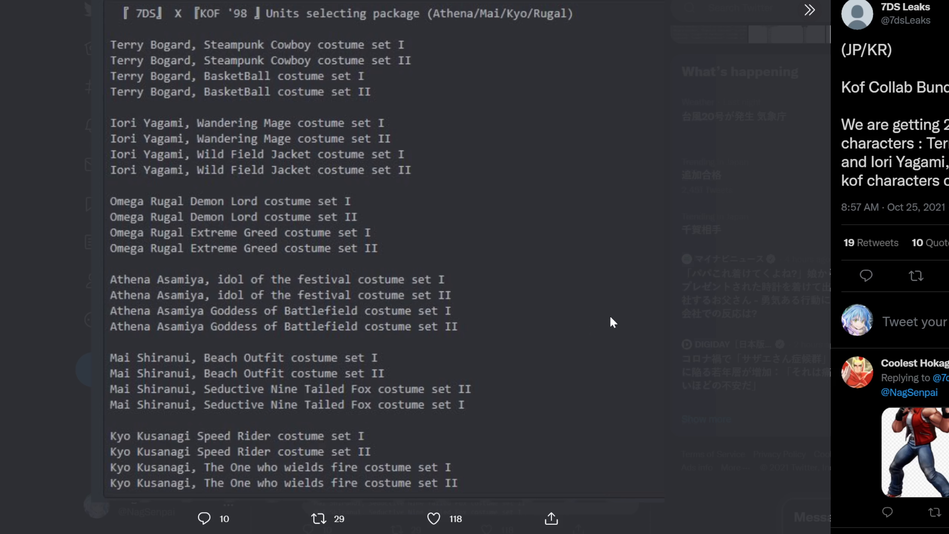
pyautogui.moveTo(694, 293)
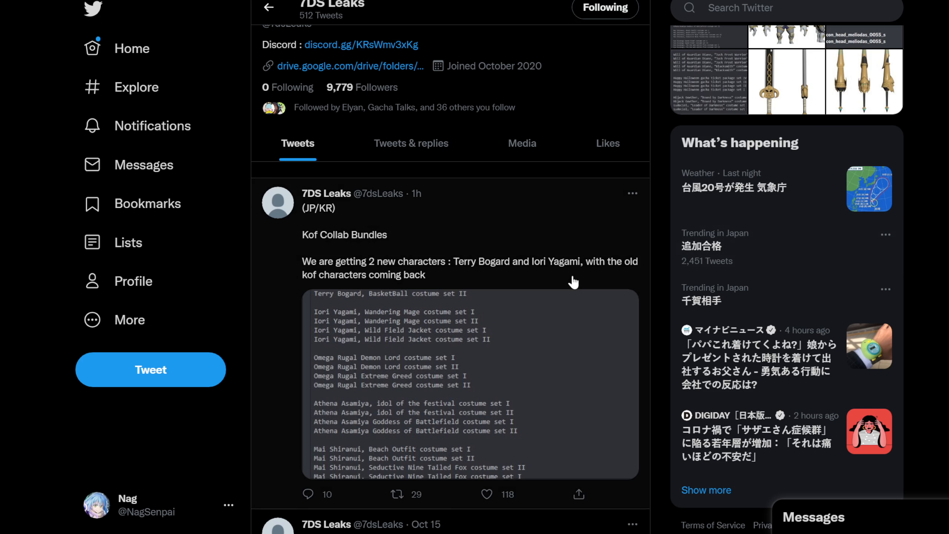
pyautogui.moveTo(579, 298)
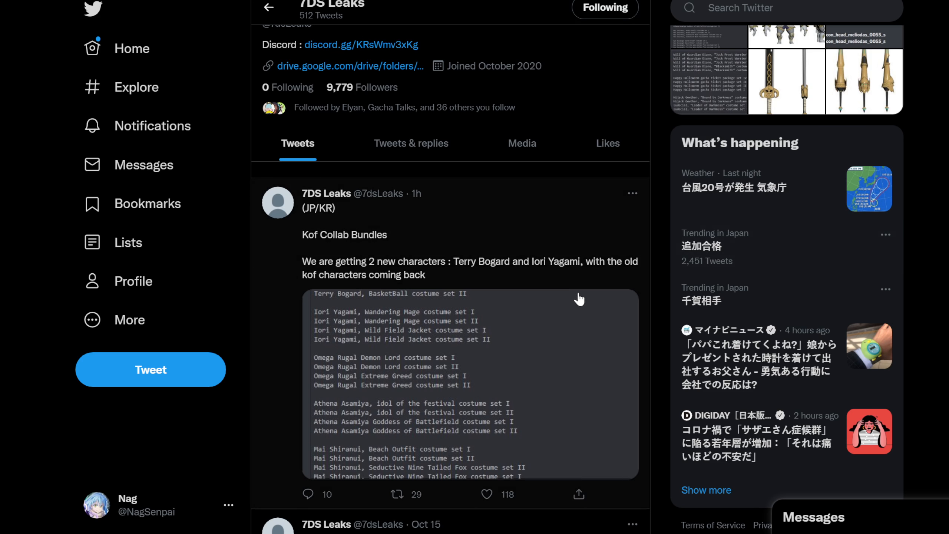
pyautogui.moveTo(561, 316)
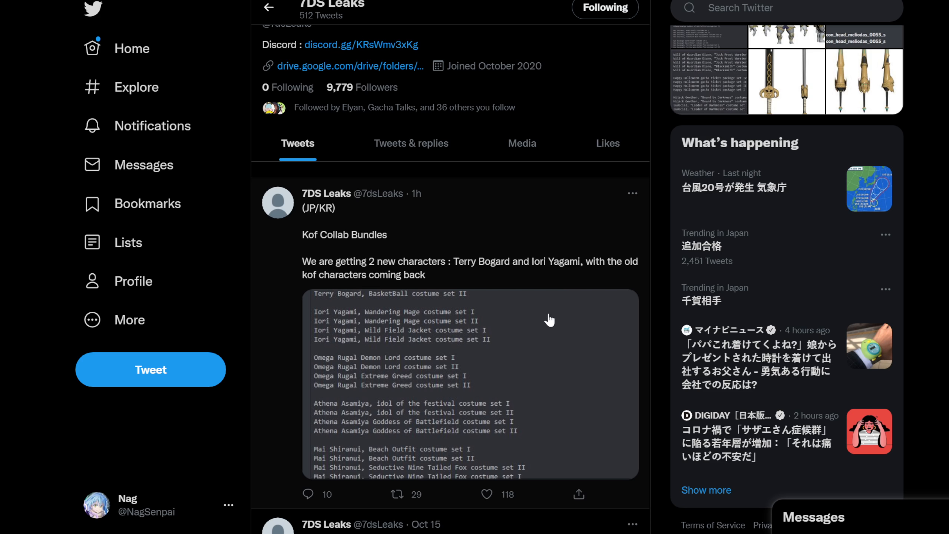
pyautogui.moveTo(545, 316)
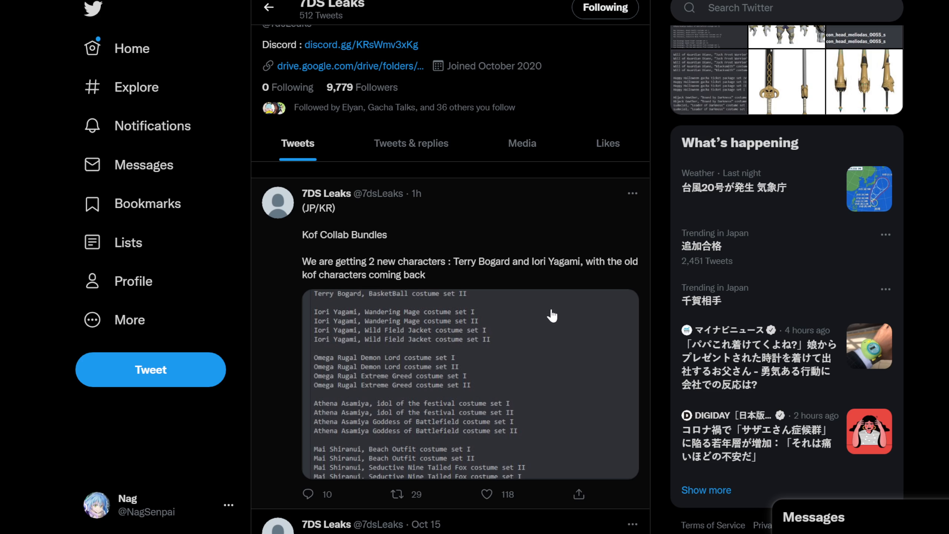
# Enlarge the KOF '98 units selecting package costume list image for reading
pyautogui.click(472, 387)
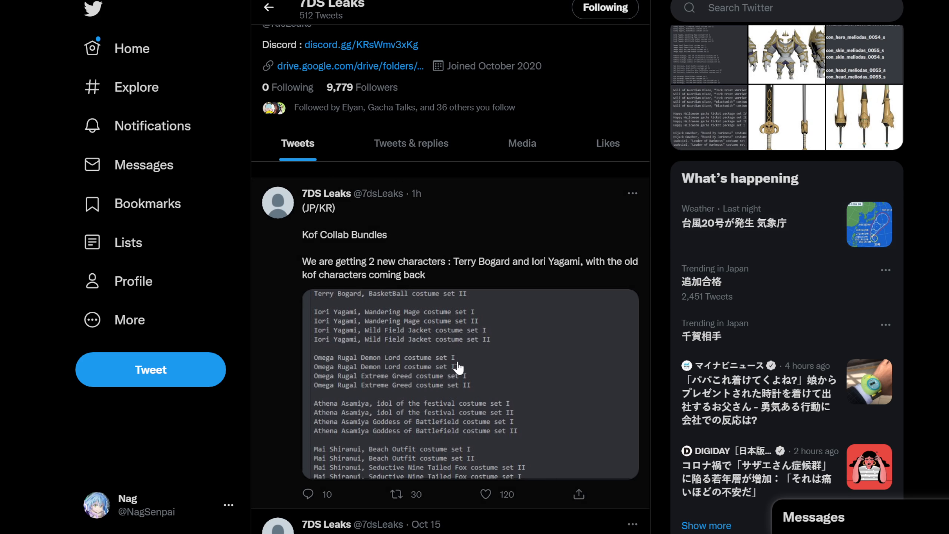
pyautogui.moveTo(472, 375)
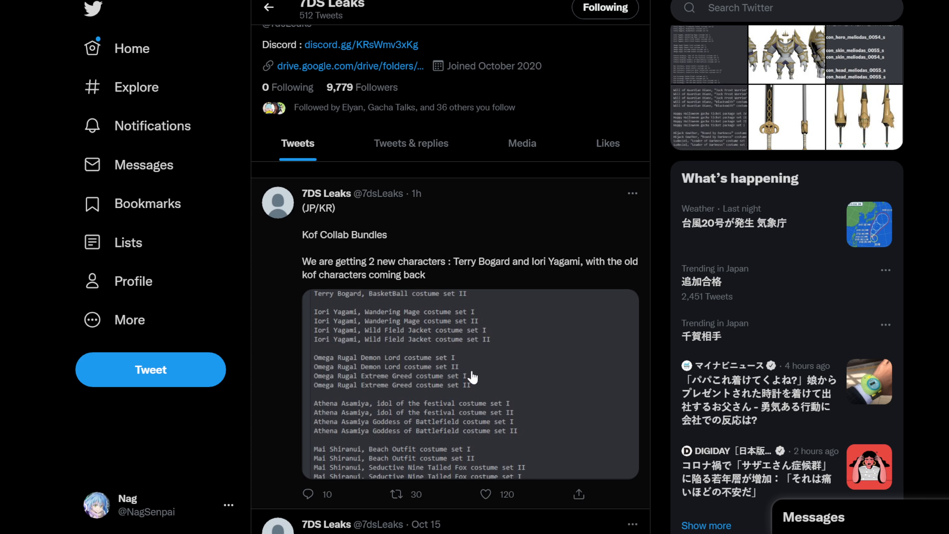
pyautogui.moveTo(452, 350)
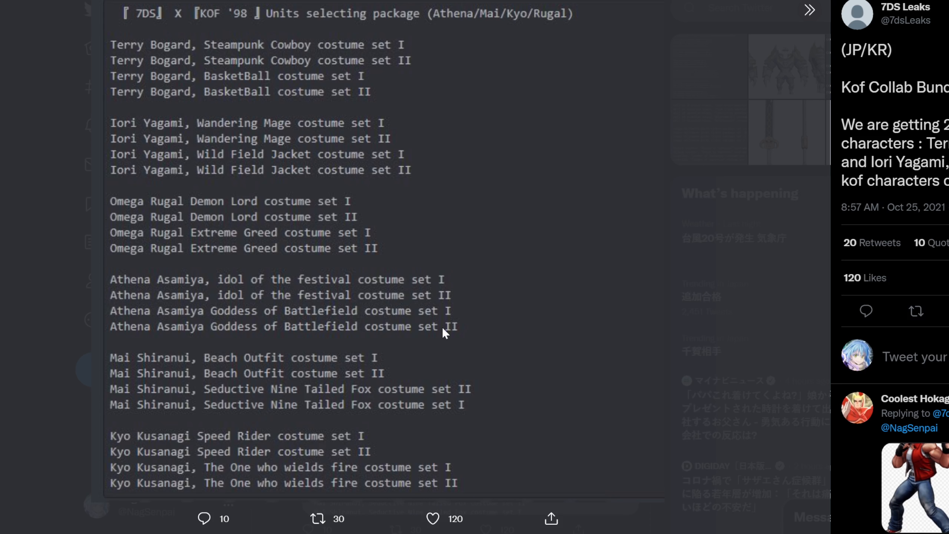
pyautogui.moveTo(423, 305)
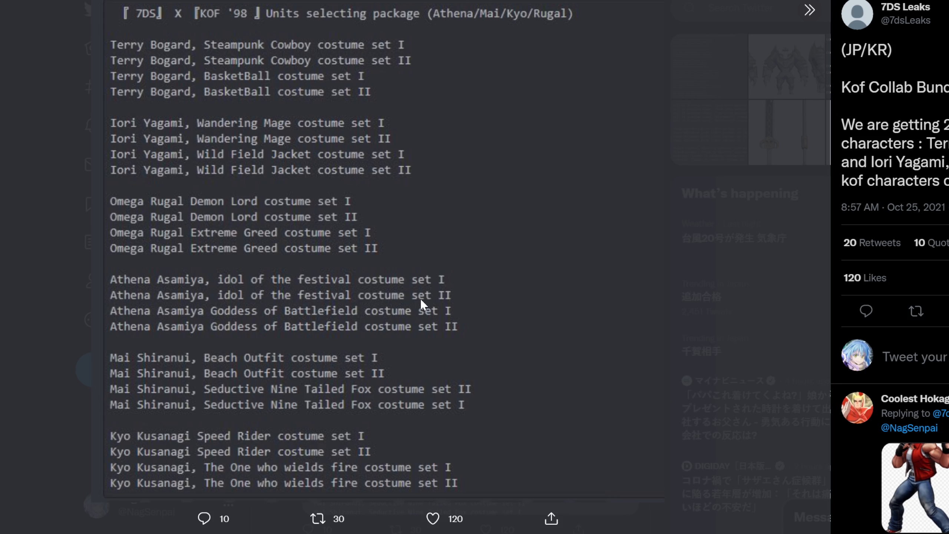
pyautogui.moveTo(170, 56)
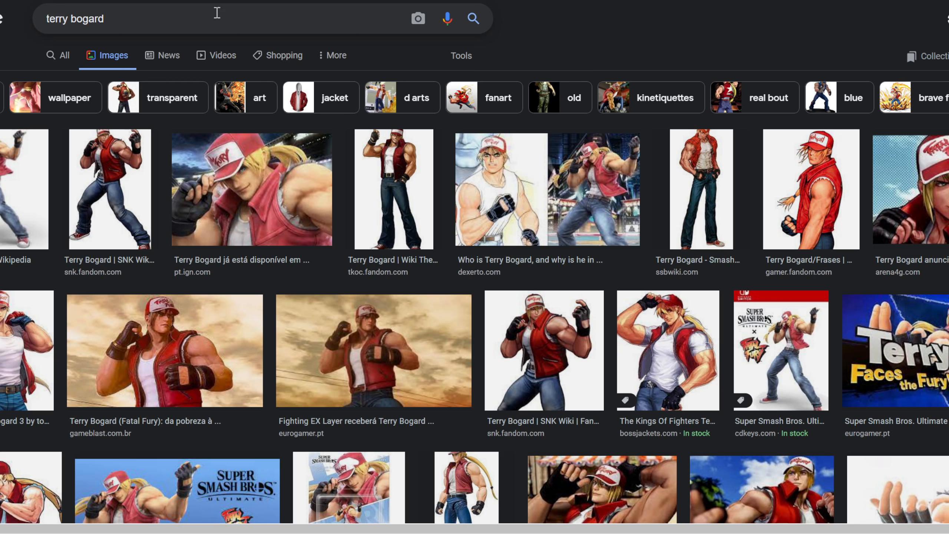
# Preview the IGN Terry Bogard artwork, then the Eurogamer 'Terry Faces the Fury!' image
pyautogui.click(251, 187)
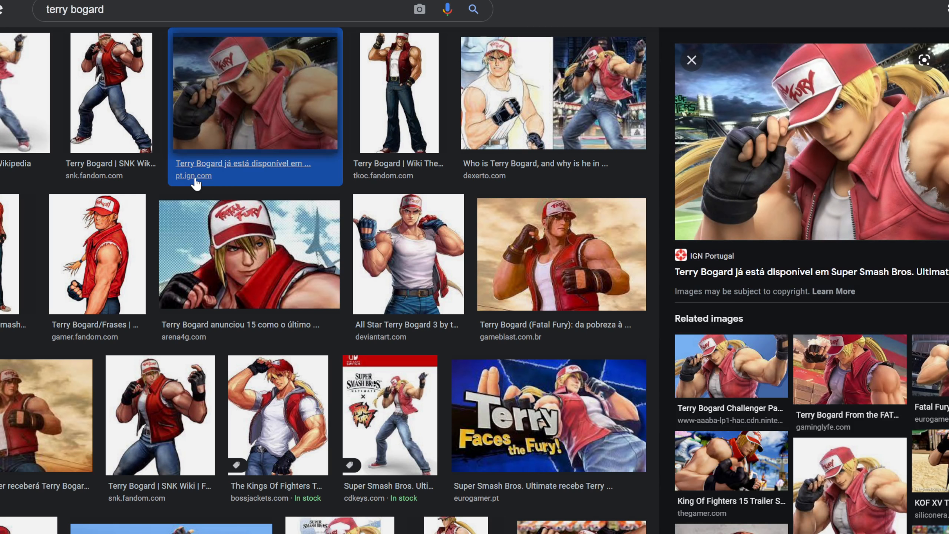
pyautogui.moveTo(314, 246)
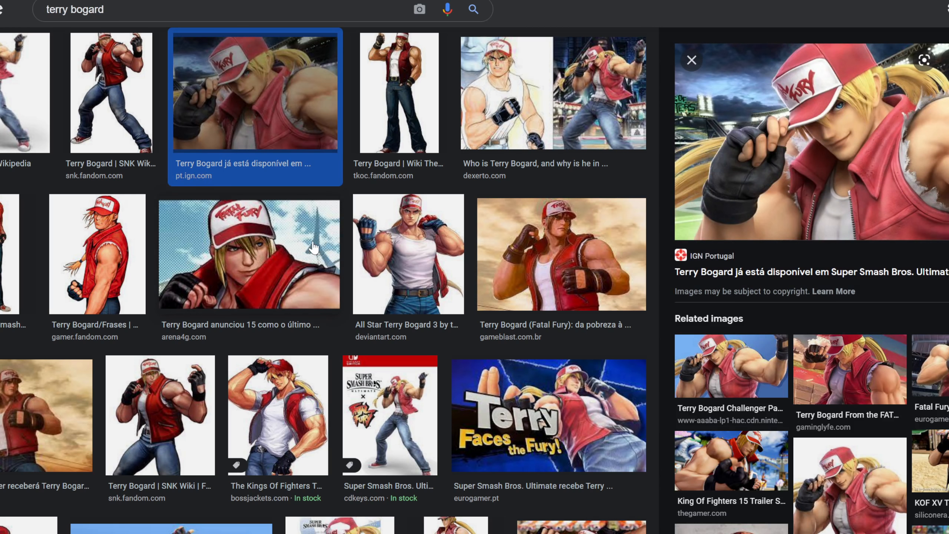
pyautogui.click(548, 416)
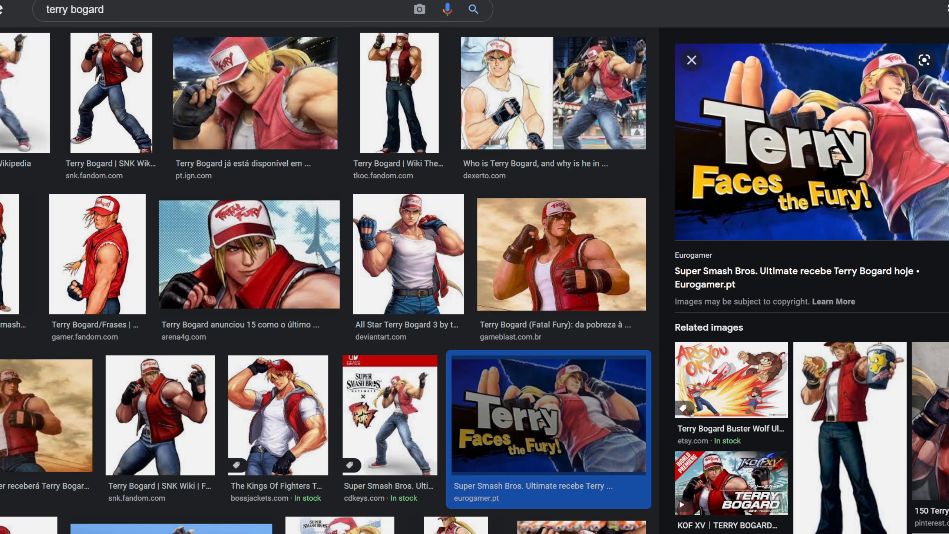
# Search 'iori yagami' and preview the Liber Proeliis, KOF XV, Power Geyser and purple Amino artworks
pyautogui.write('iori yagami')
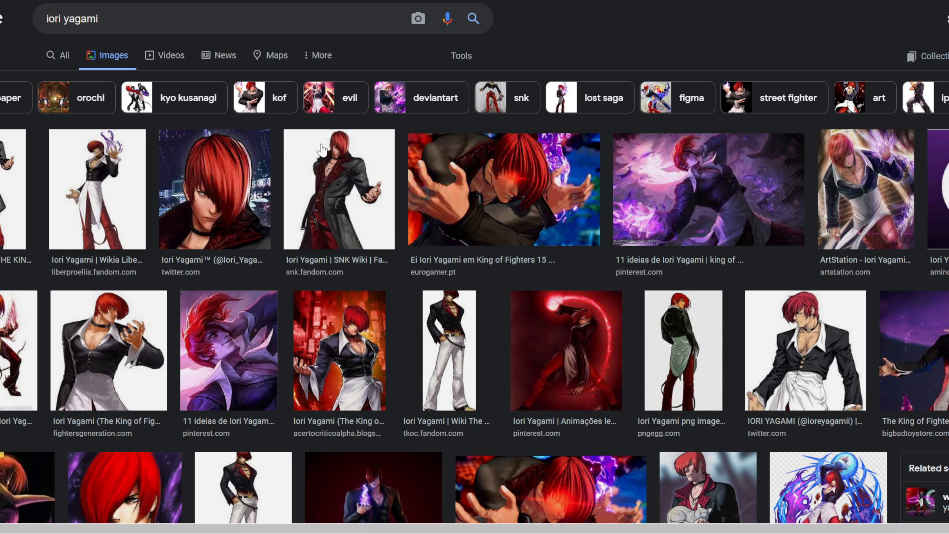
pyautogui.click(215, 189)
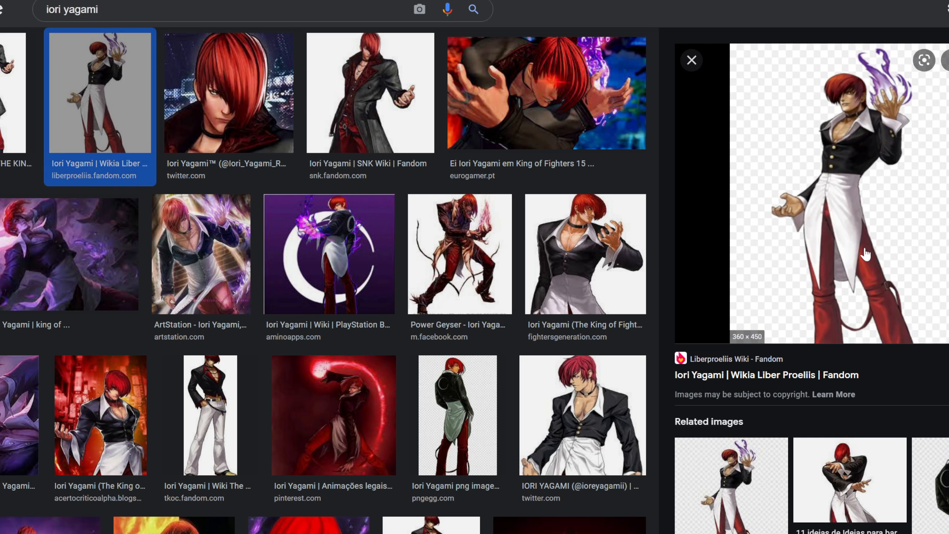
pyautogui.moveTo(855, 268)
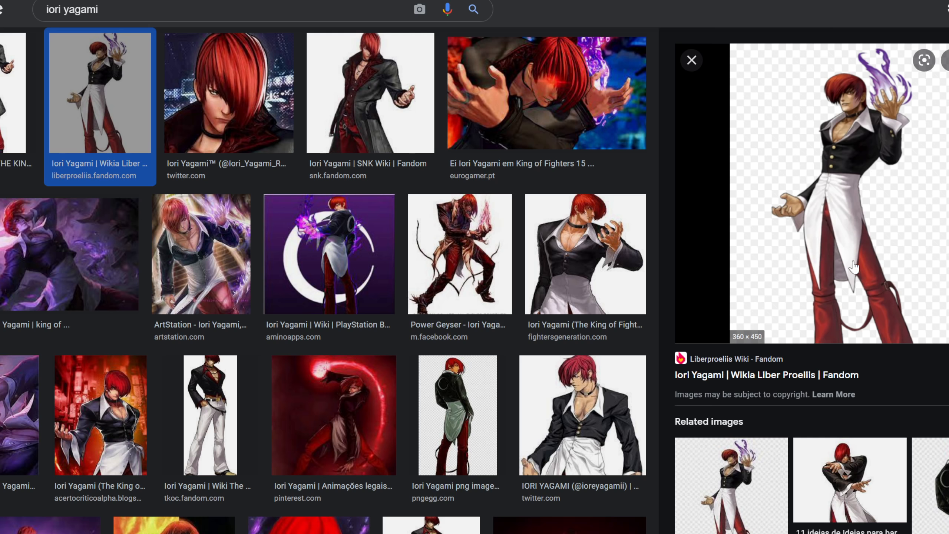
pyautogui.click(585, 254)
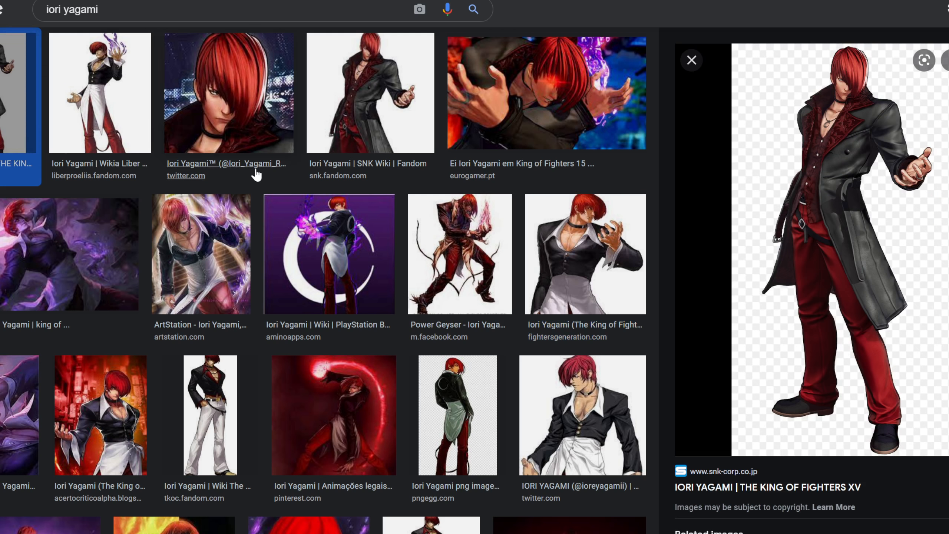
pyautogui.click(458, 254)
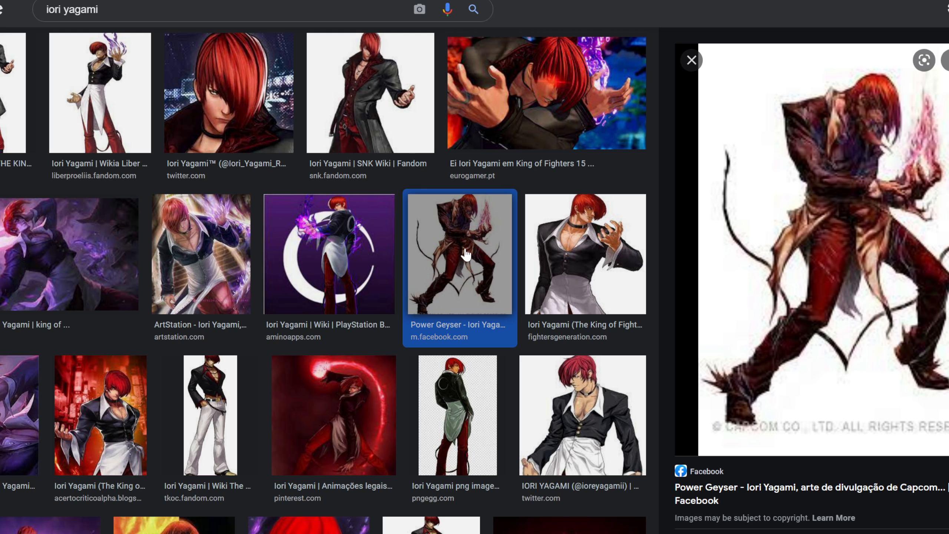
pyautogui.click(328, 253)
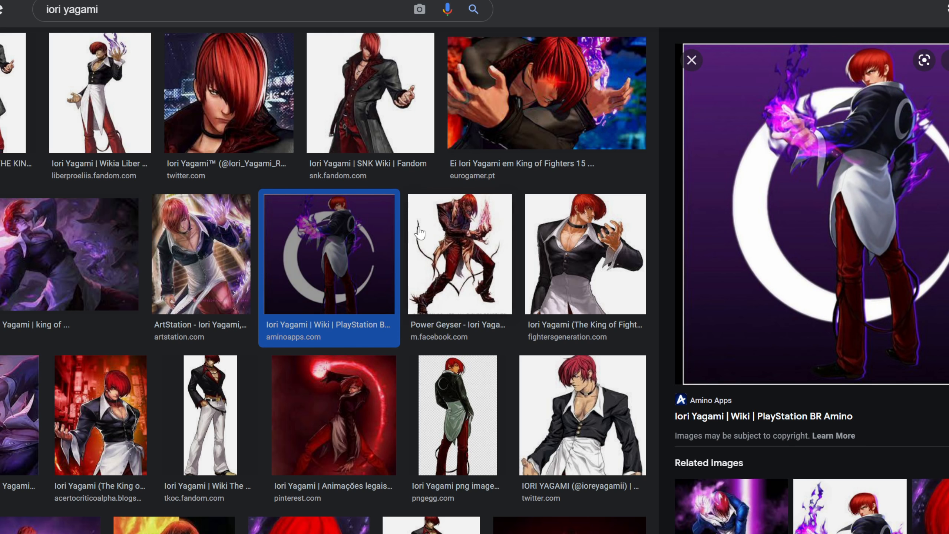
pyautogui.scroll(-3)
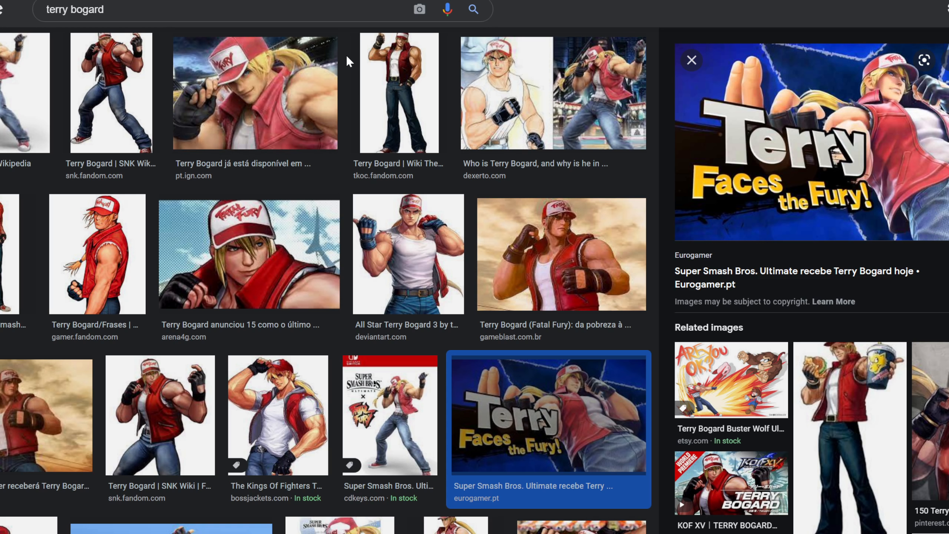
pyautogui.moveTo(252, 111)
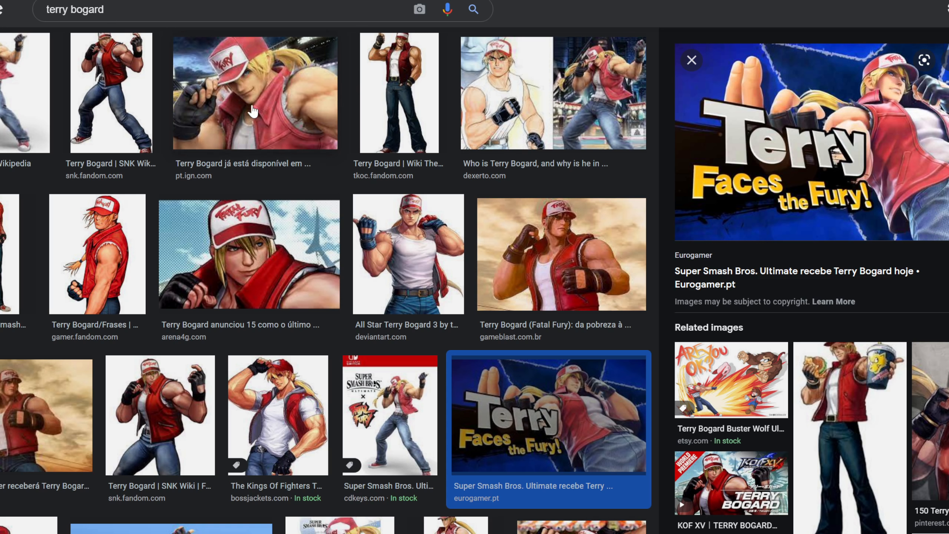
# Search Google Images for 'iori yagami' and look through the results
pyautogui.write('iori yagami')
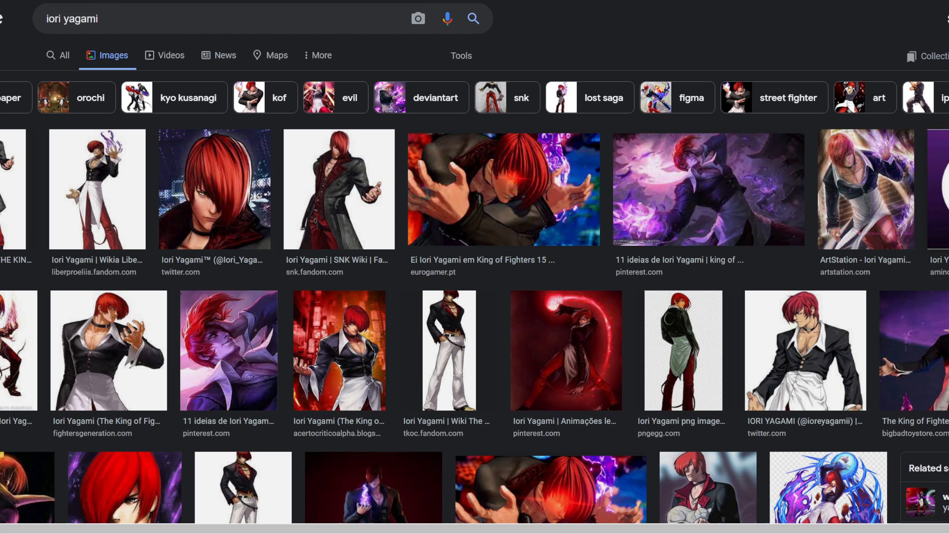
pyautogui.scroll(-3)
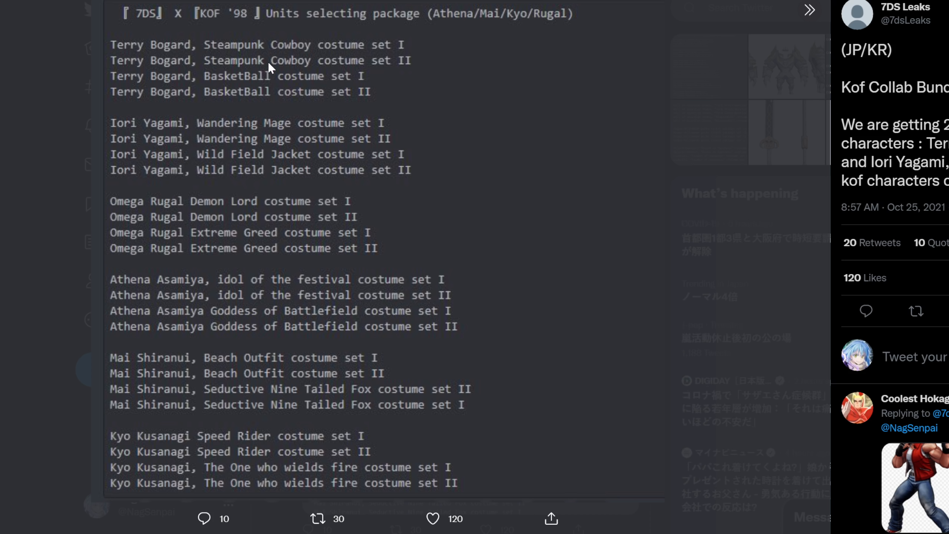
pyautogui.moveTo(348, 58)
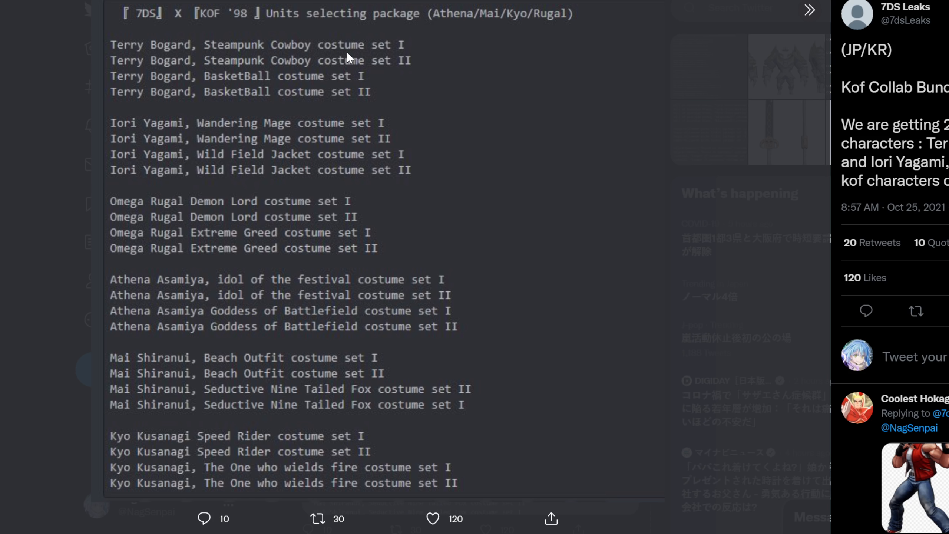
pyautogui.moveTo(216, 89)
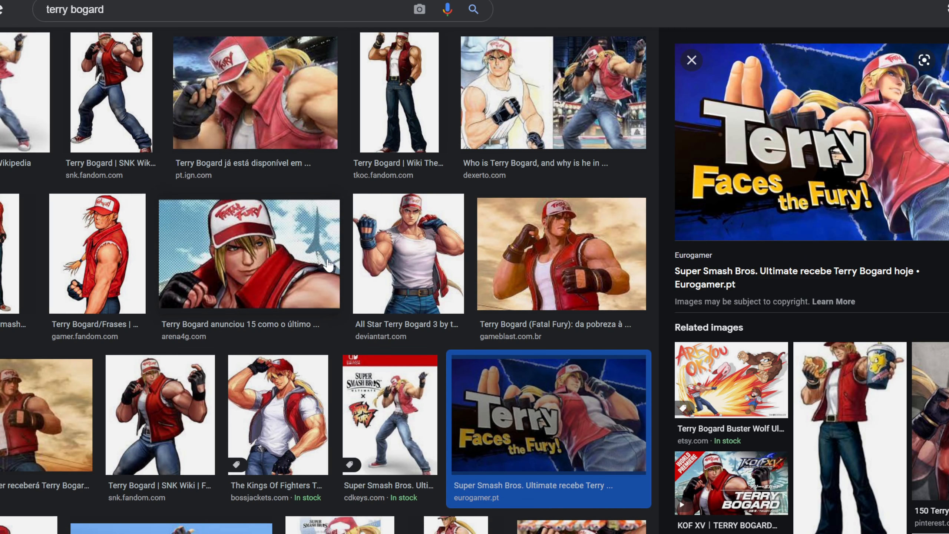
# Scroll further down the Terry Bogard image results grid
pyautogui.scroll(-3)
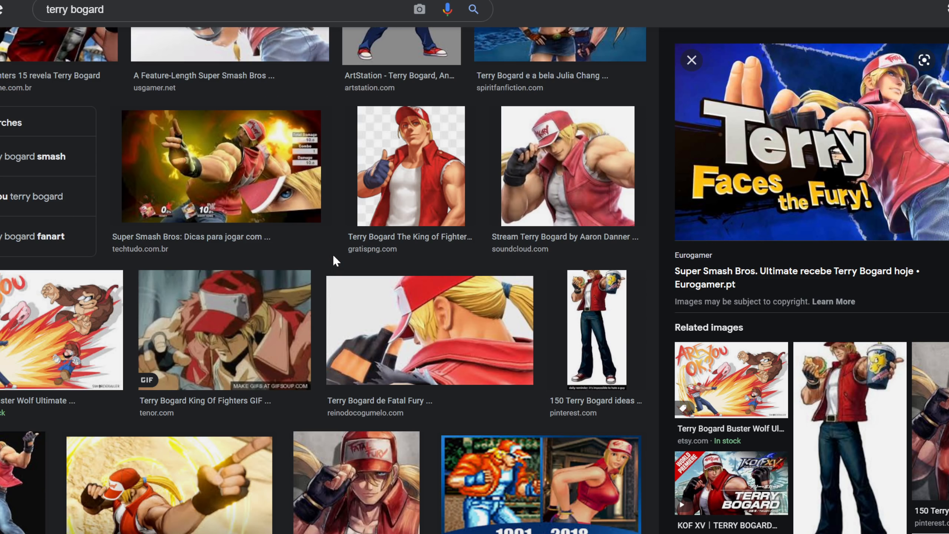
pyautogui.scroll(-3)
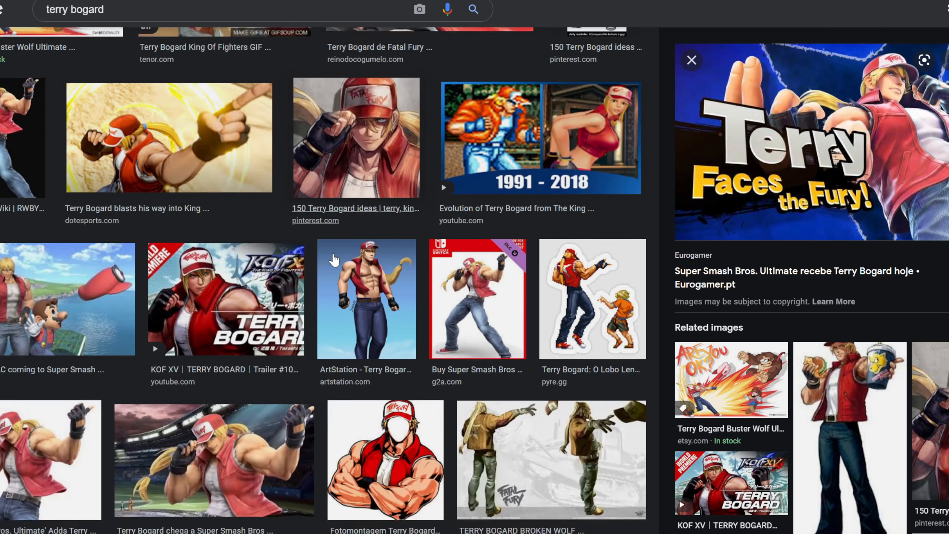
pyautogui.scroll(-3)
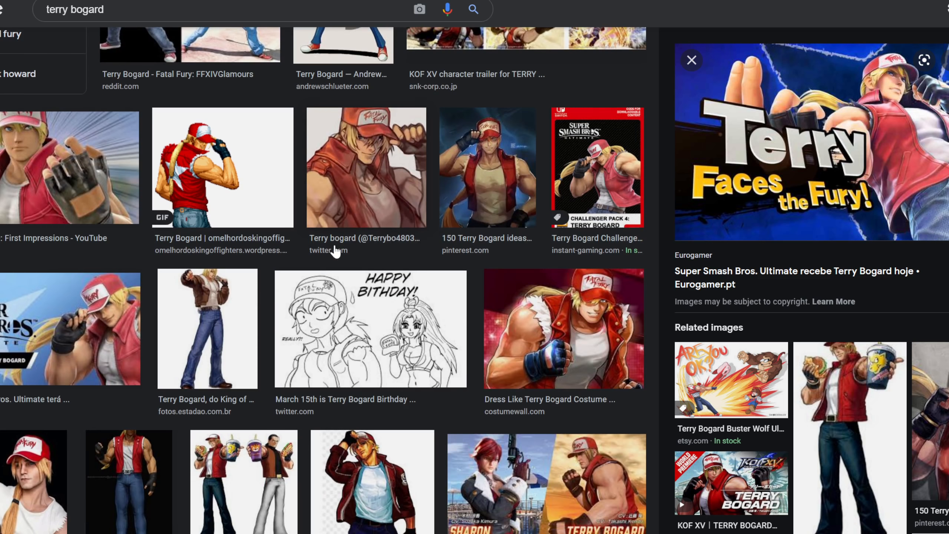
pyautogui.scroll(-3)
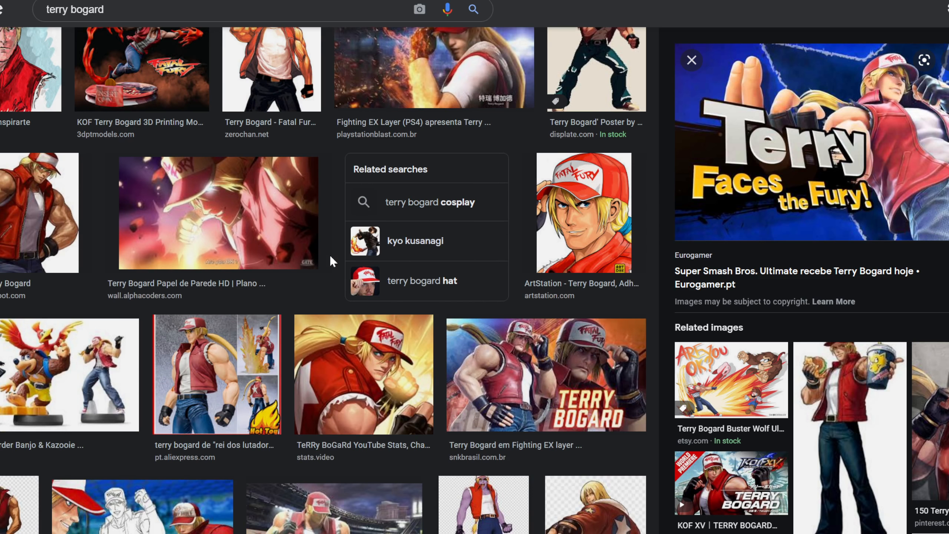
pyautogui.scroll(-3)
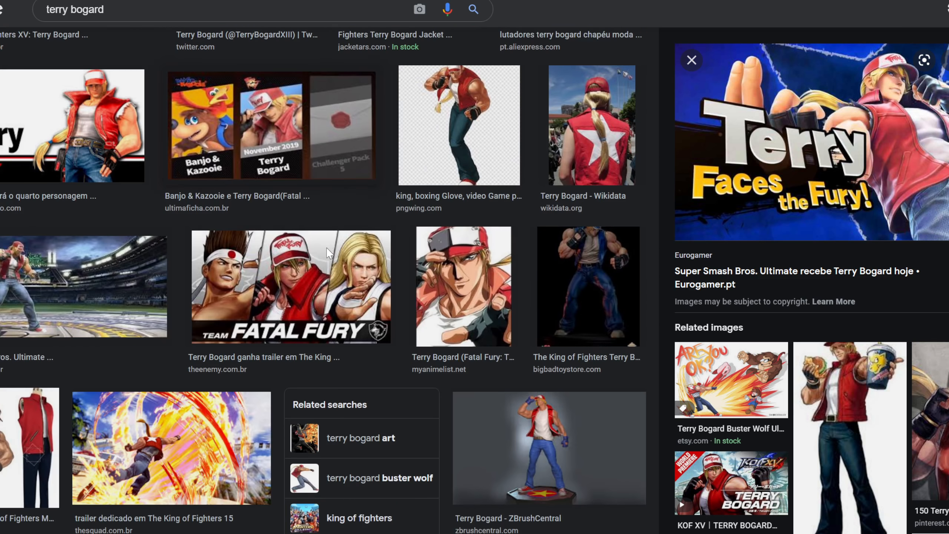
pyautogui.scroll(-3)
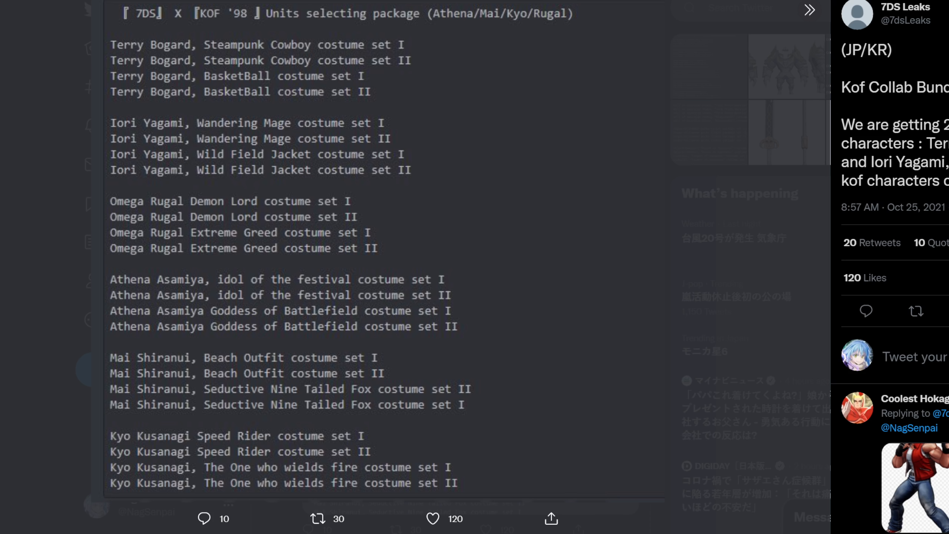
pyautogui.moveTo(254, 35)
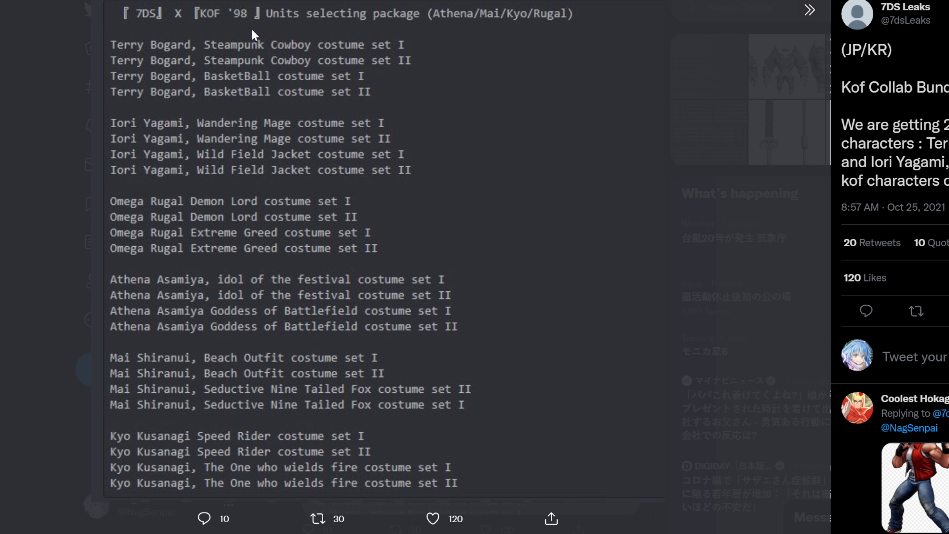
pyautogui.moveTo(404, 109)
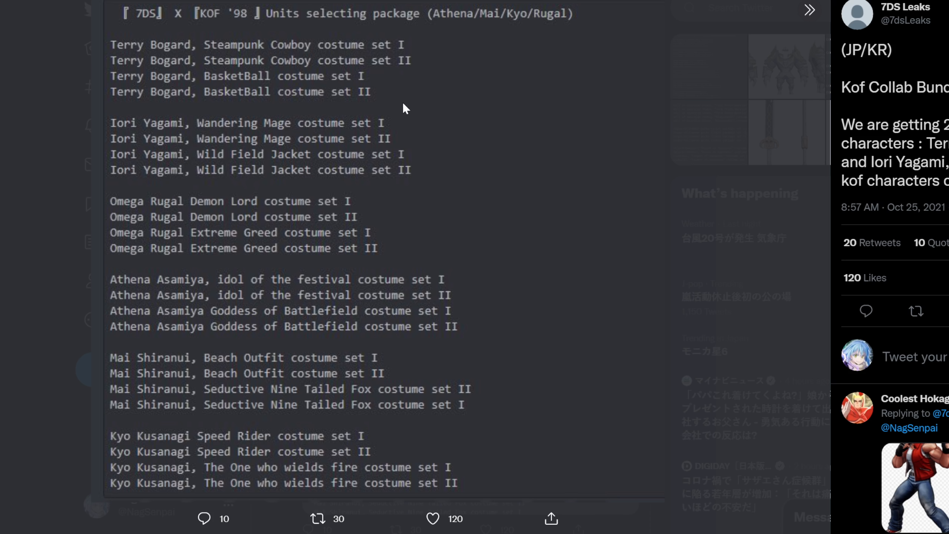
pyautogui.moveTo(193, 96)
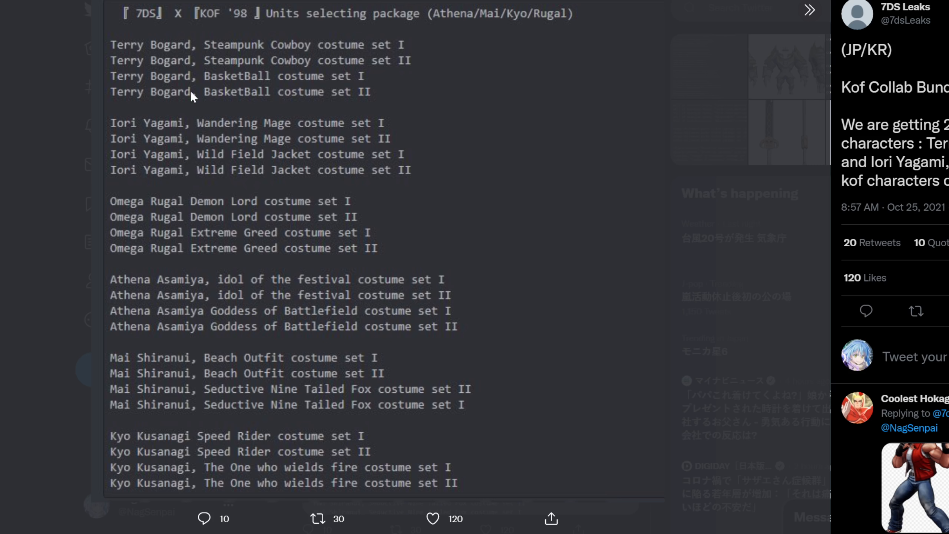
pyautogui.moveTo(224, 140)
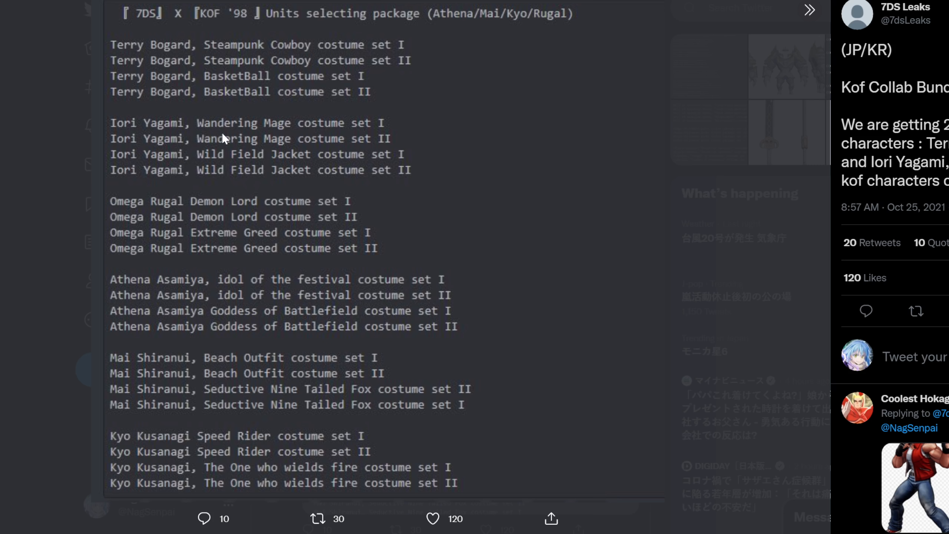
pyautogui.moveTo(272, 143)
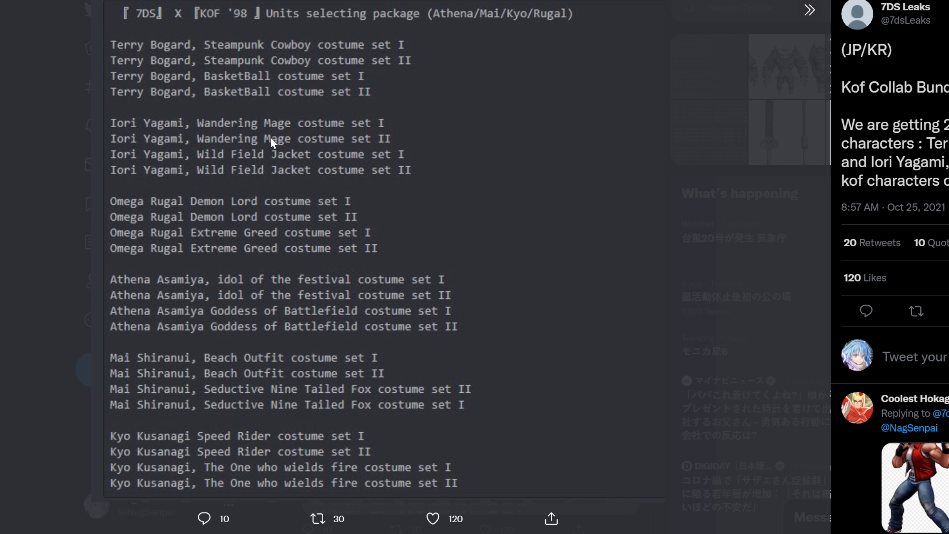
pyautogui.moveTo(242, 169)
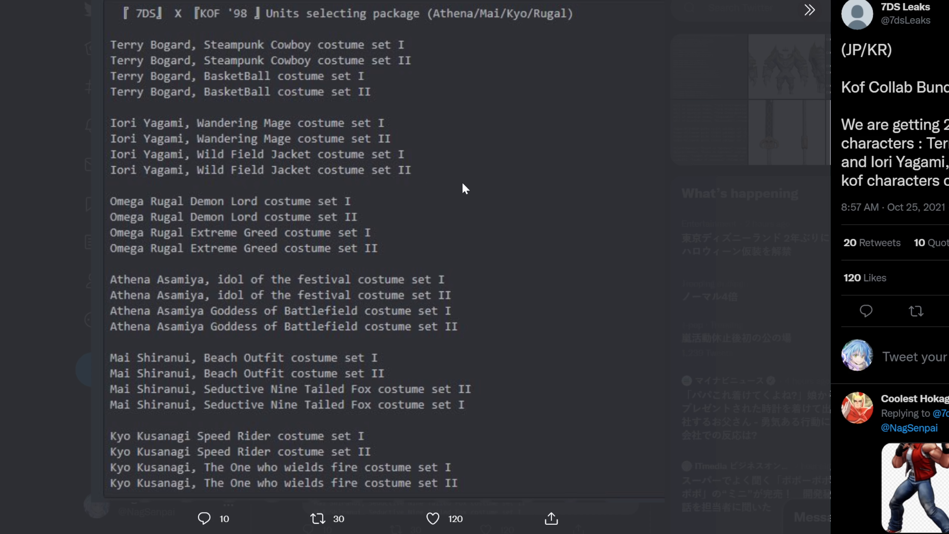
pyautogui.moveTo(381, 348)
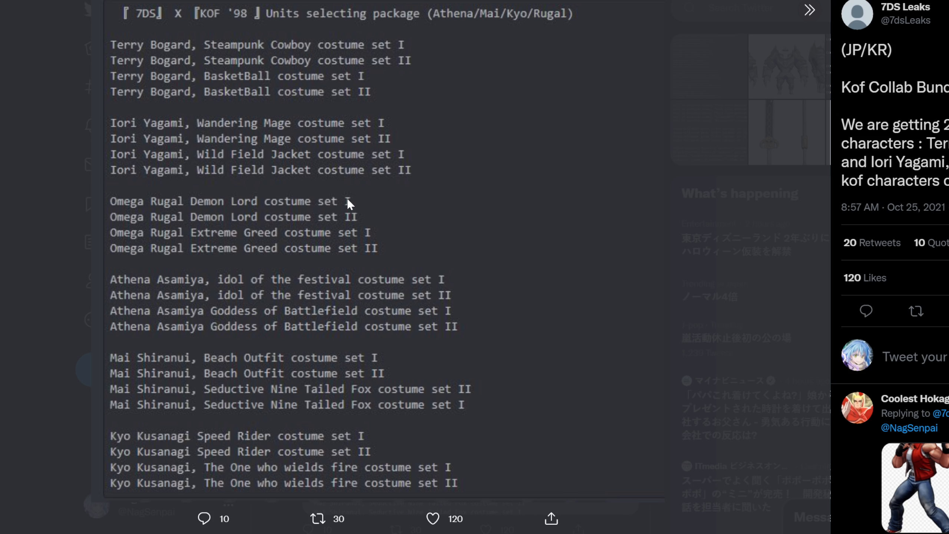
pyautogui.moveTo(366, 271)
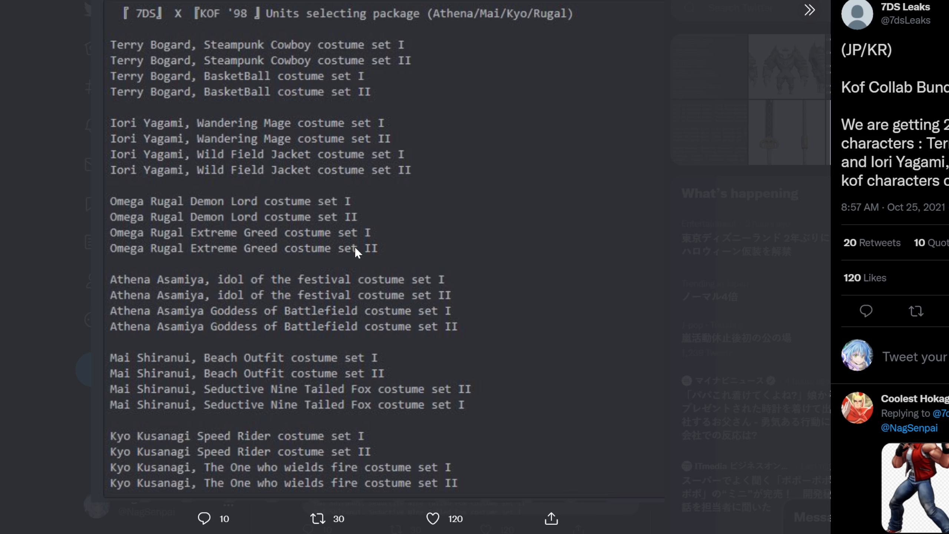
pyautogui.moveTo(225, 68)
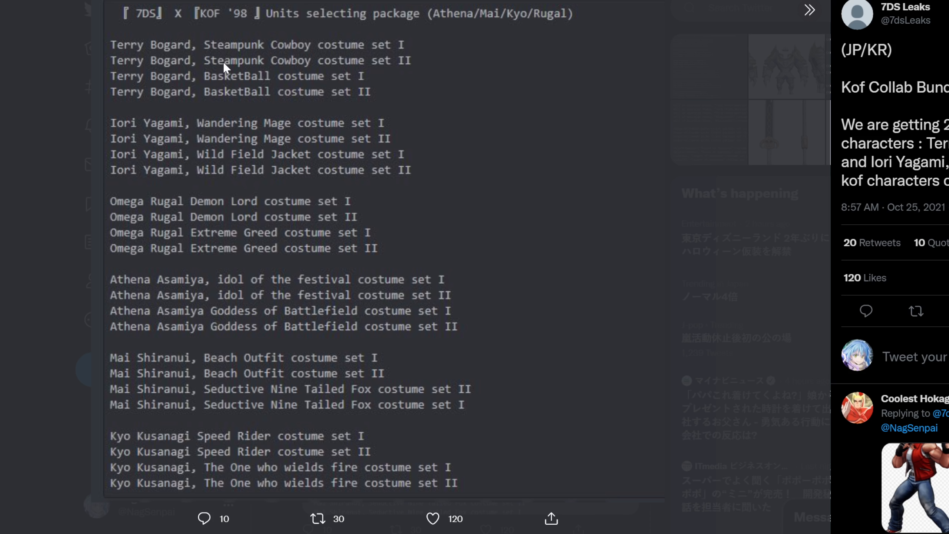
pyautogui.moveTo(489, 106)
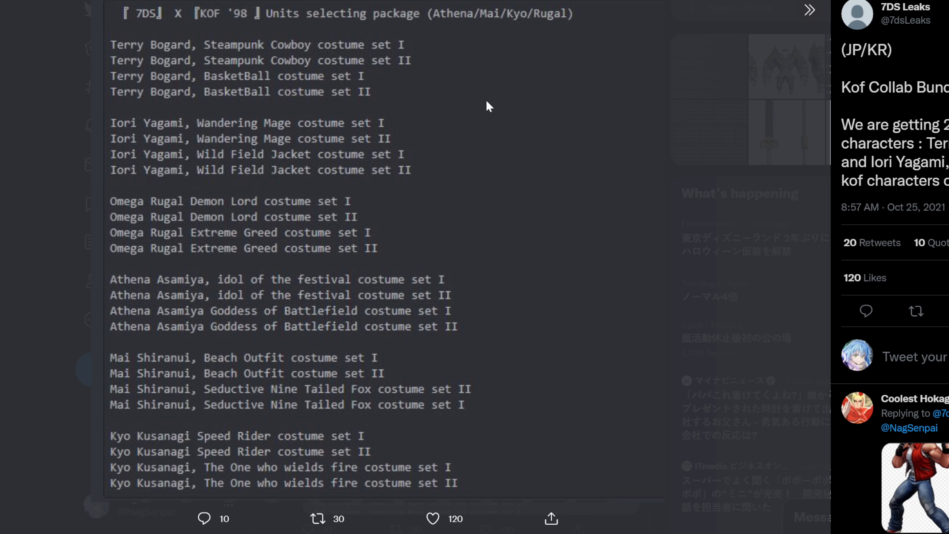
pyautogui.moveTo(437, 416)
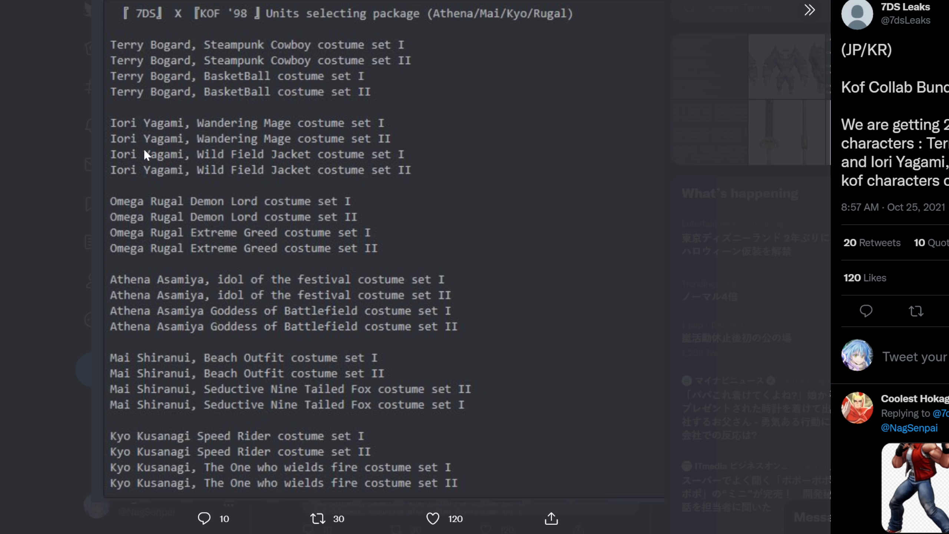
pyautogui.moveTo(309, 123)
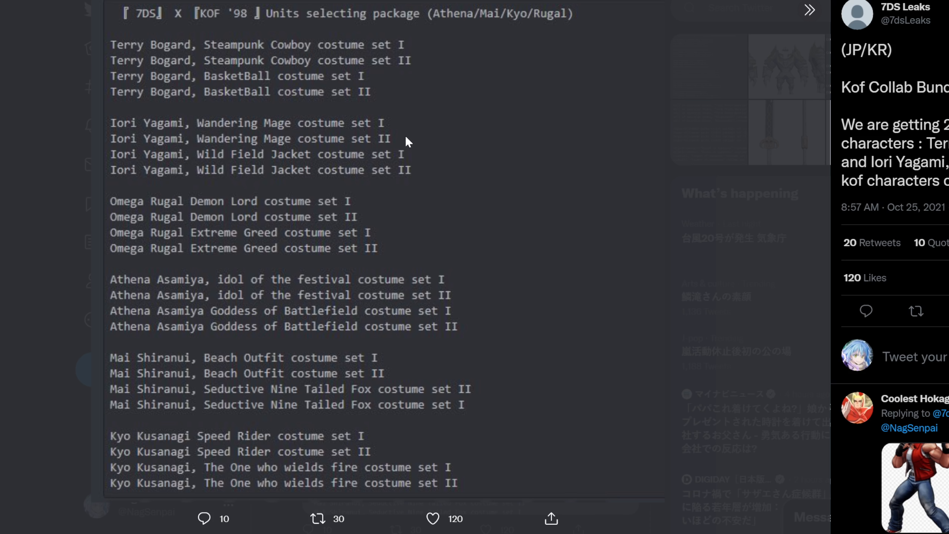
pyautogui.moveTo(415, 165)
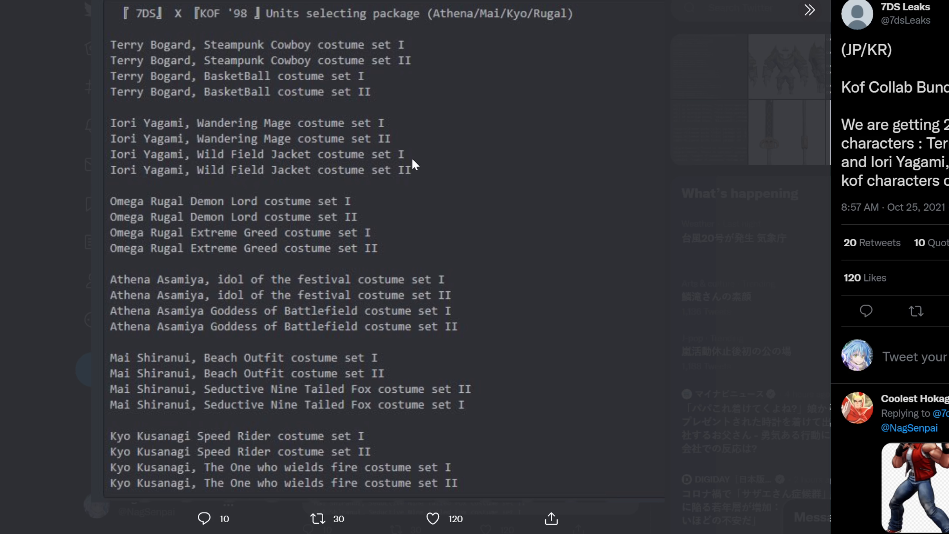
pyautogui.moveTo(416, 201)
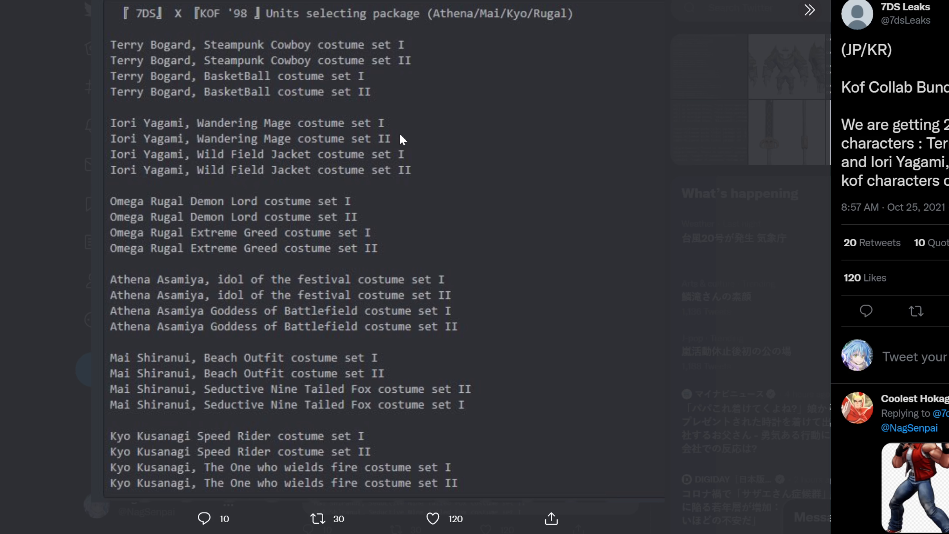
pyautogui.moveTo(285, 32)
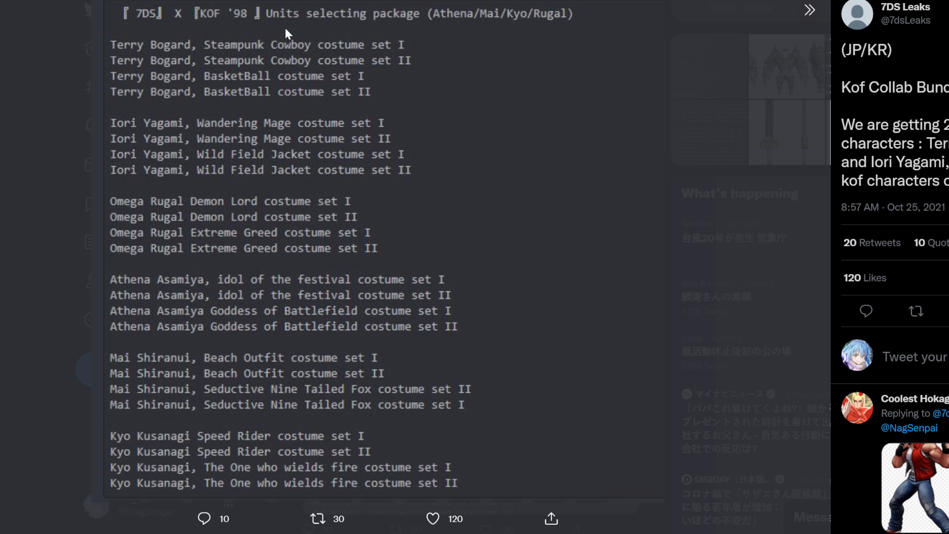
pyautogui.moveTo(264, 26)
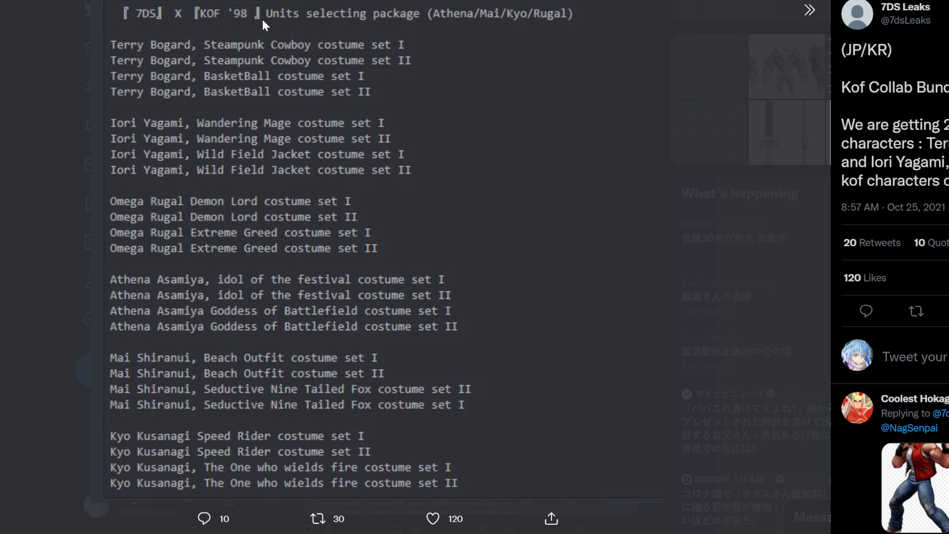
pyautogui.moveTo(455, 29)
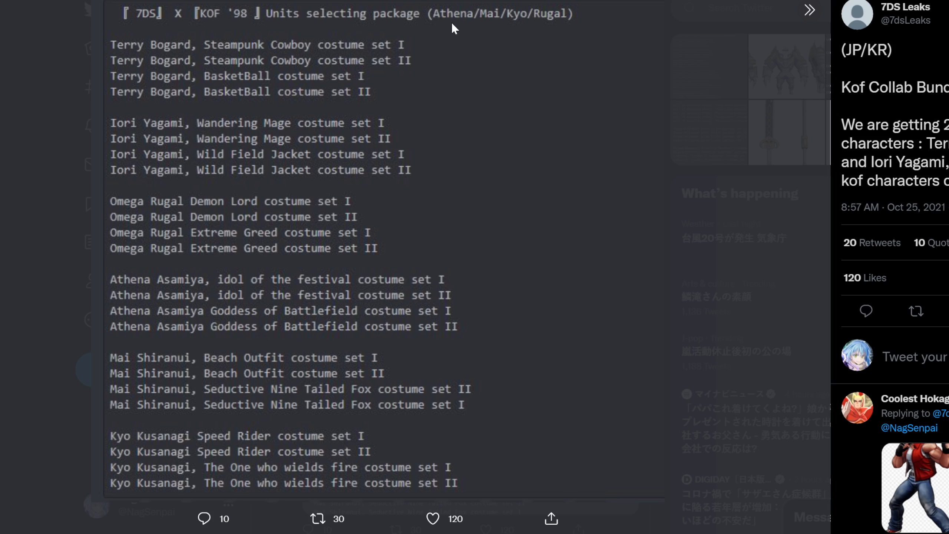
pyautogui.moveTo(466, 107)
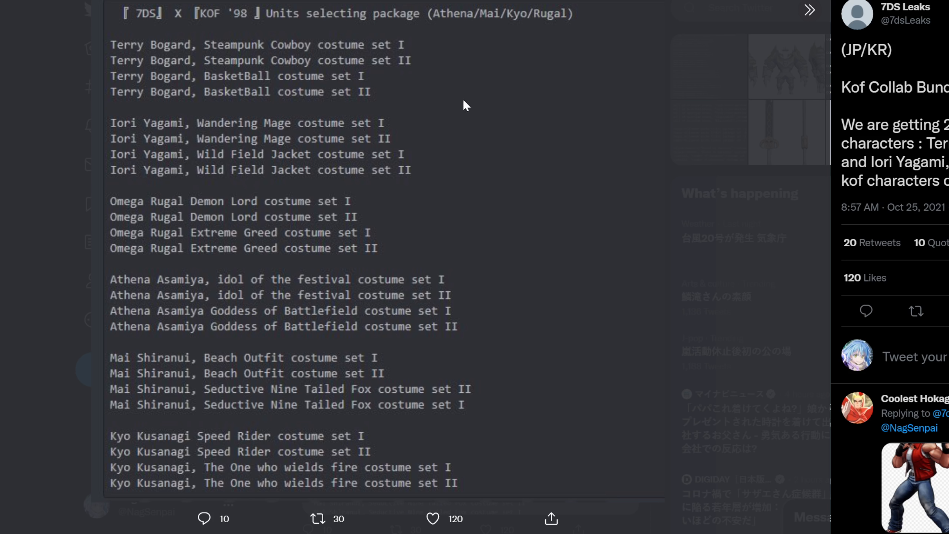
pyautogui.moveTo(420, 151)
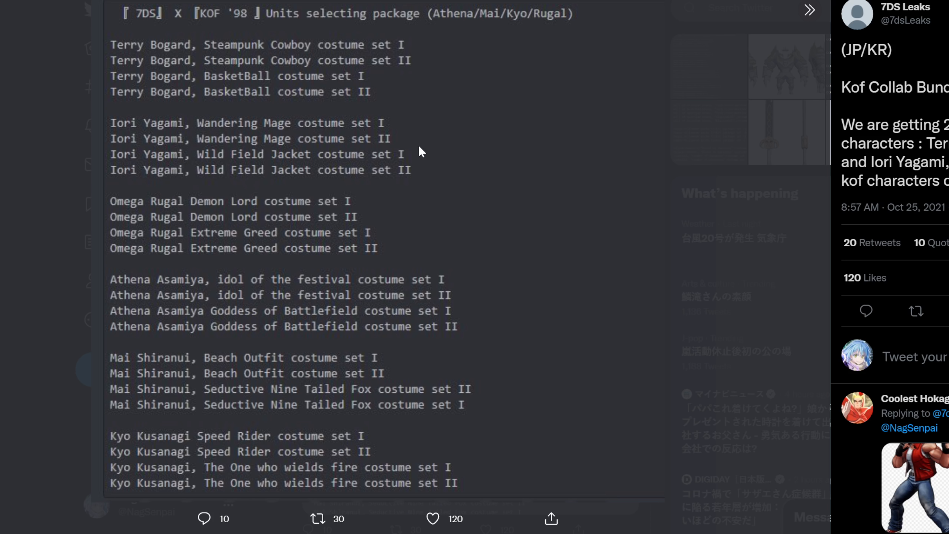
pyautogui.moveTo(439, 92)
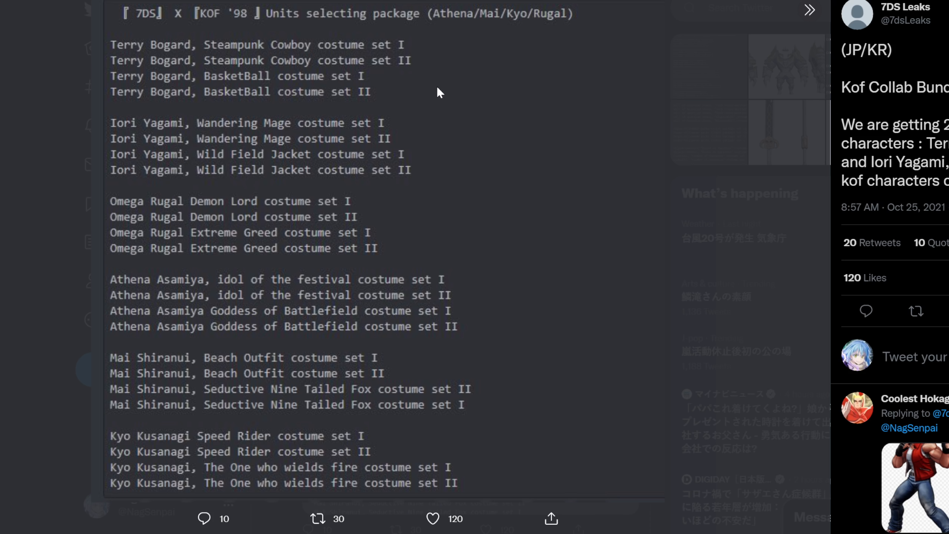
pyautogui.moveTo(472, 115)
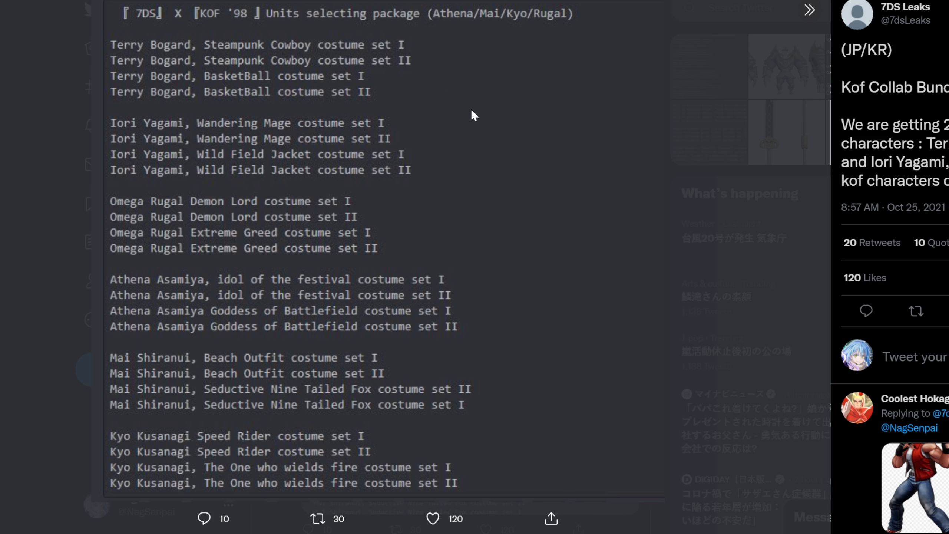
pyautogui.moveTo(473, 114)
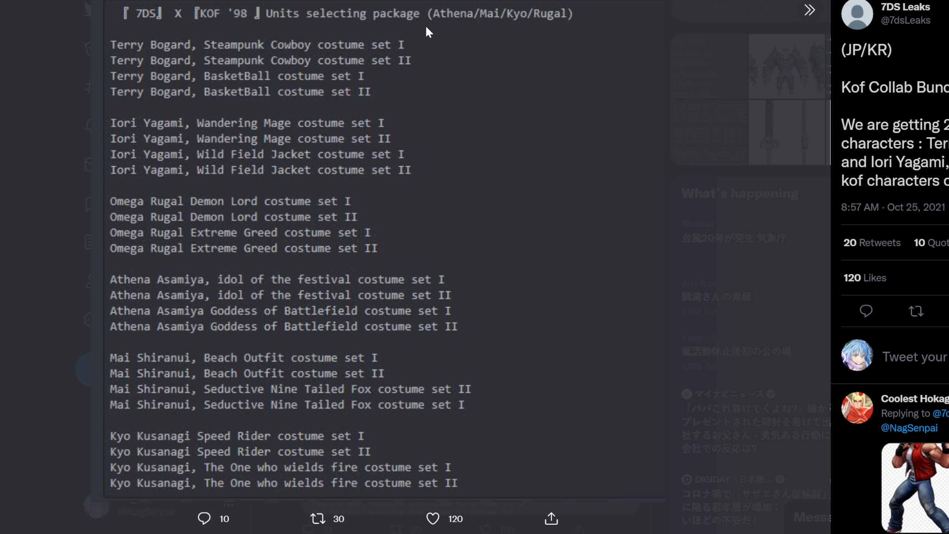
pyautogui.moveTo(295, 20)
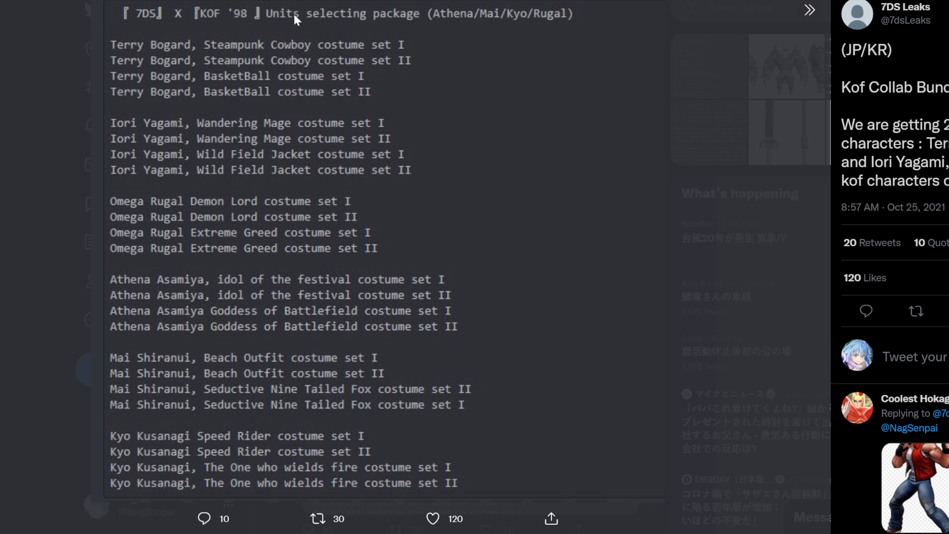
pyautogui.moveTo(586, 35)
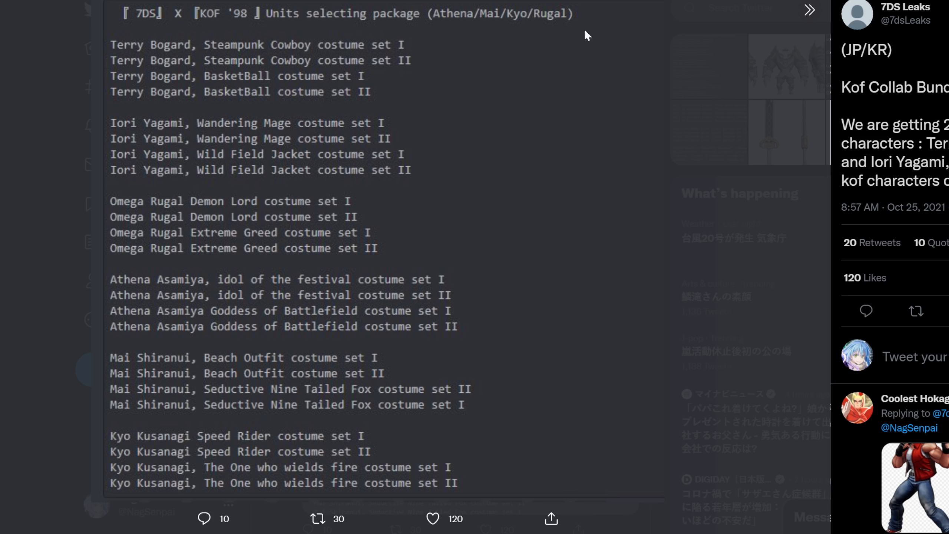
pyautogui.moveTo(552, 28)
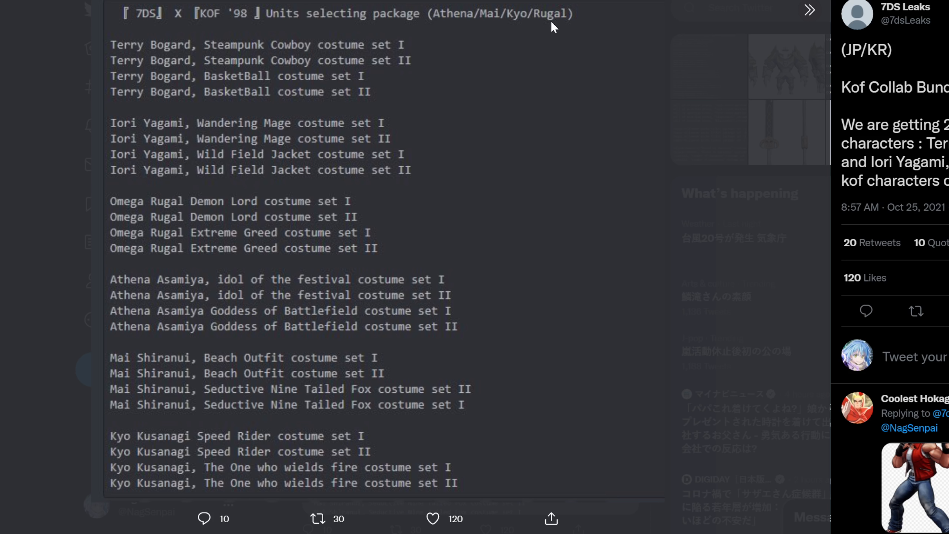
pyautogui.moveTo(547, 29)
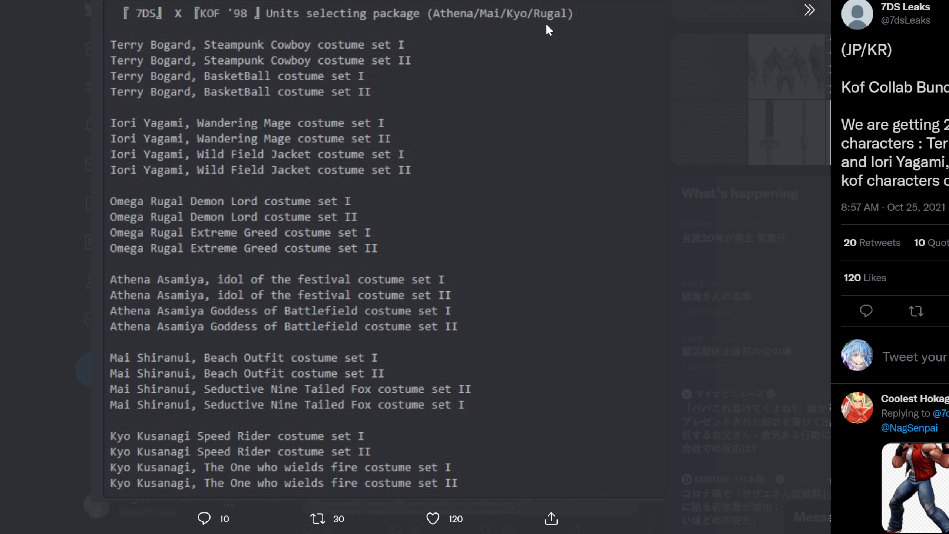
pyautogui.moveTo(457, 47)
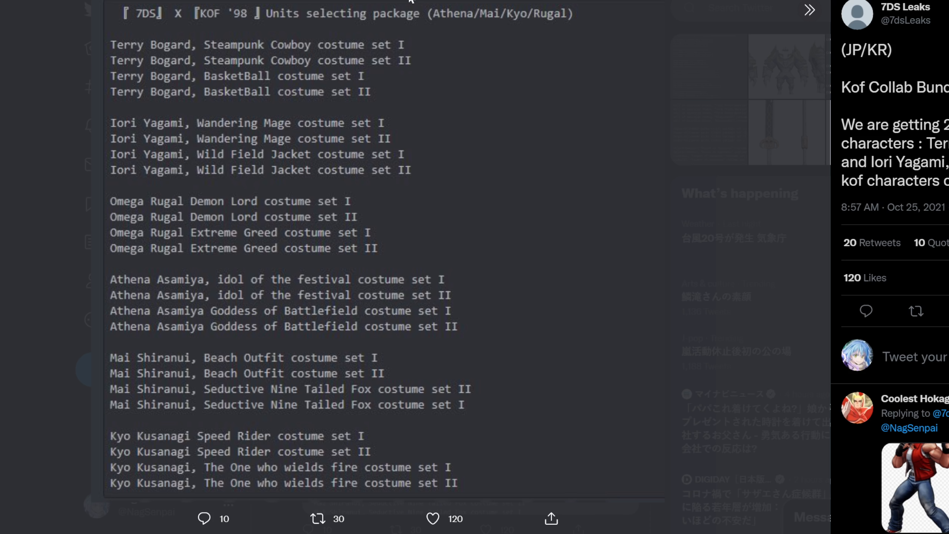
pyautogui.moveTo(241, 6)
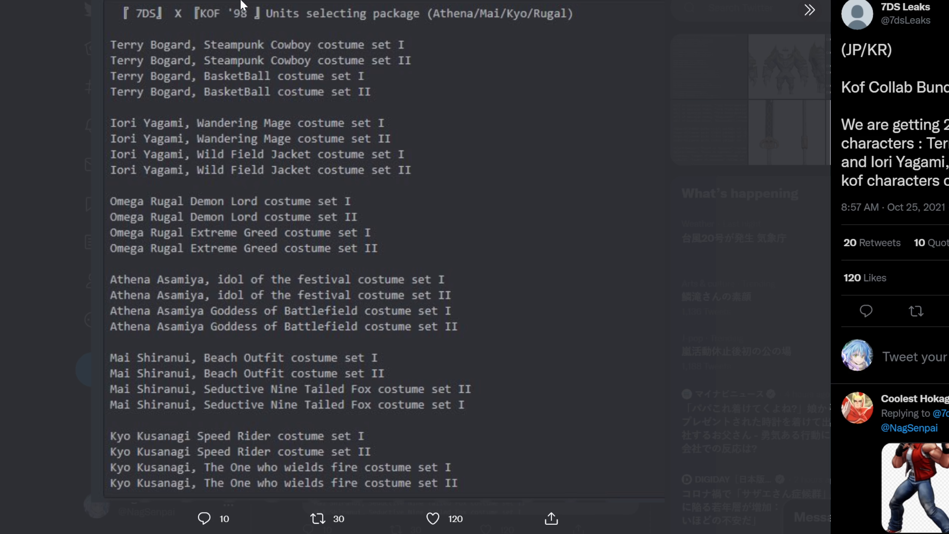
pyautogui.moveTo(246, 5)
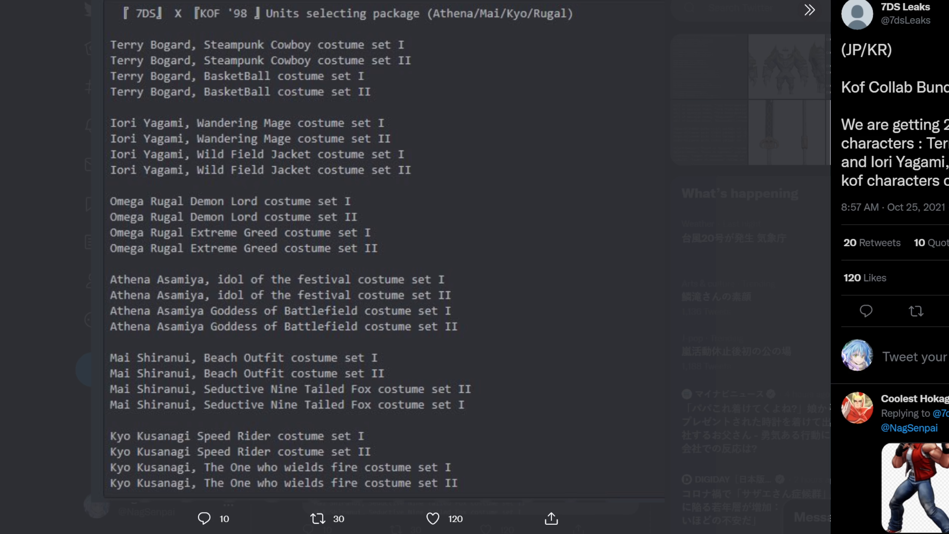
pyautogui.moveTo(242, 103)
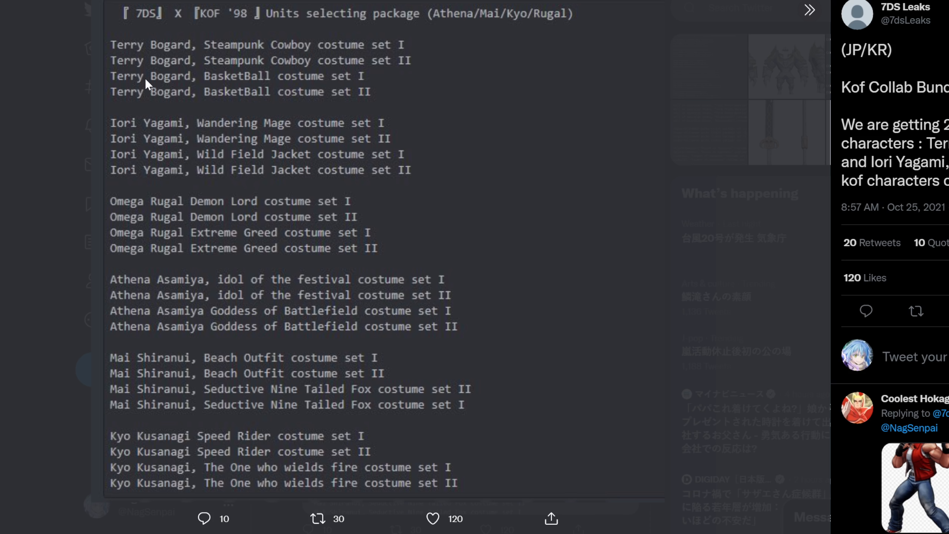
pyautogui.moveTo(612, 49)
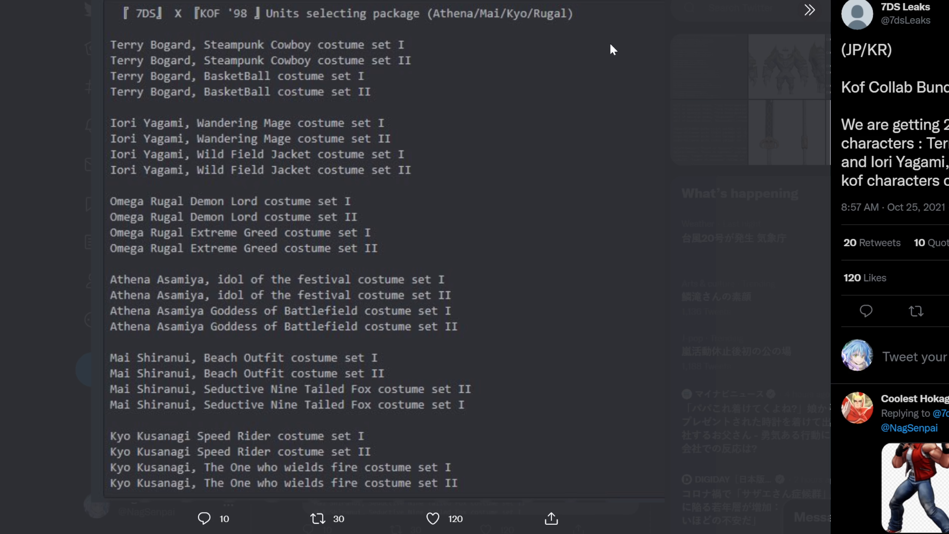
pyautogui.moveTo(344, 45)
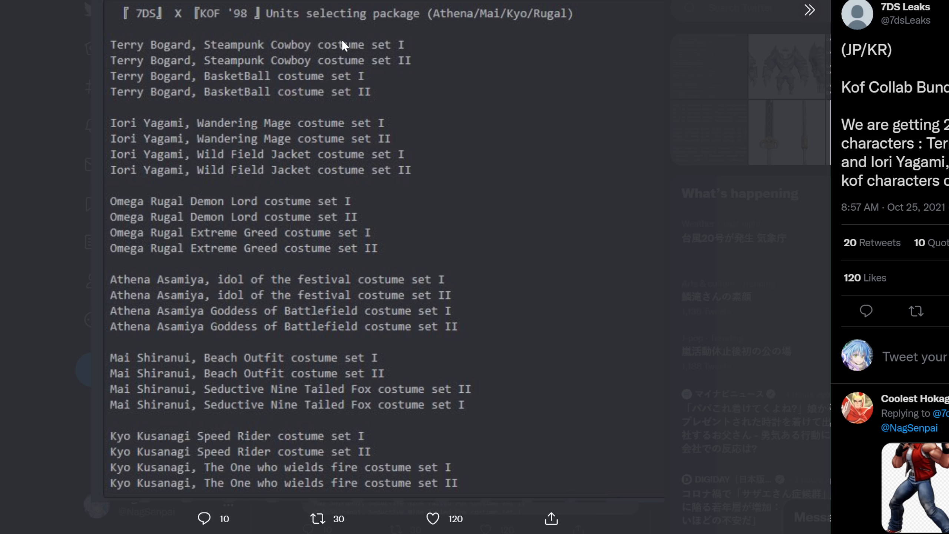
pyautogui.moveTo(259, 32)
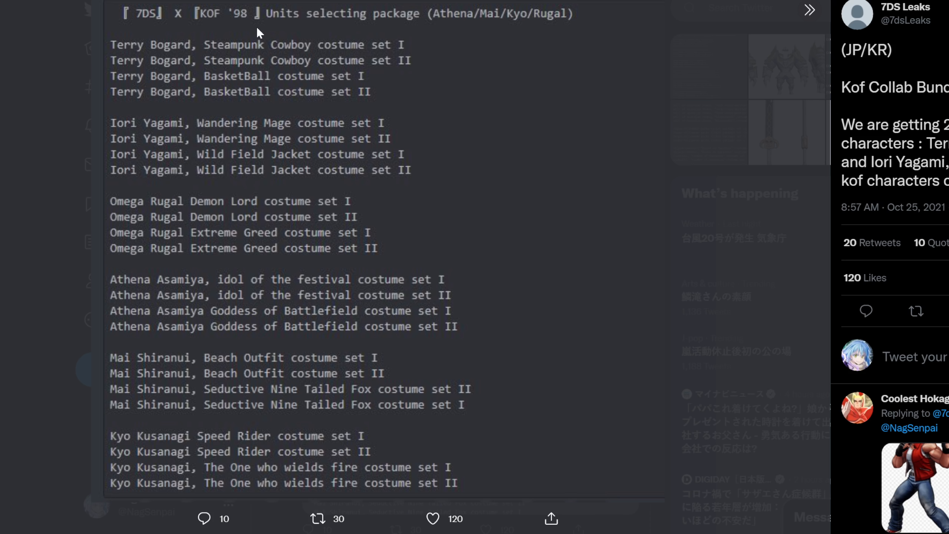
pyautogui.moveTo(444, 72)
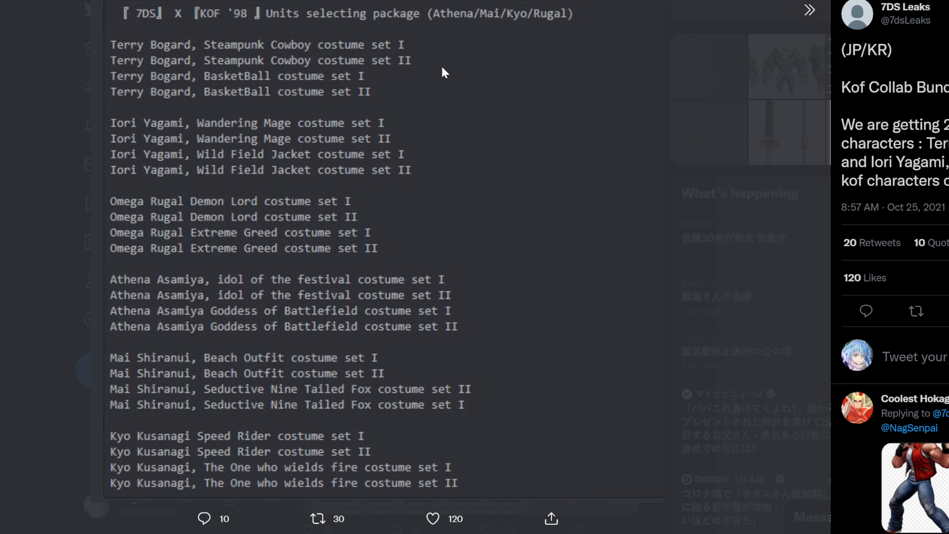
pyautogui.moveTo(442, 149)
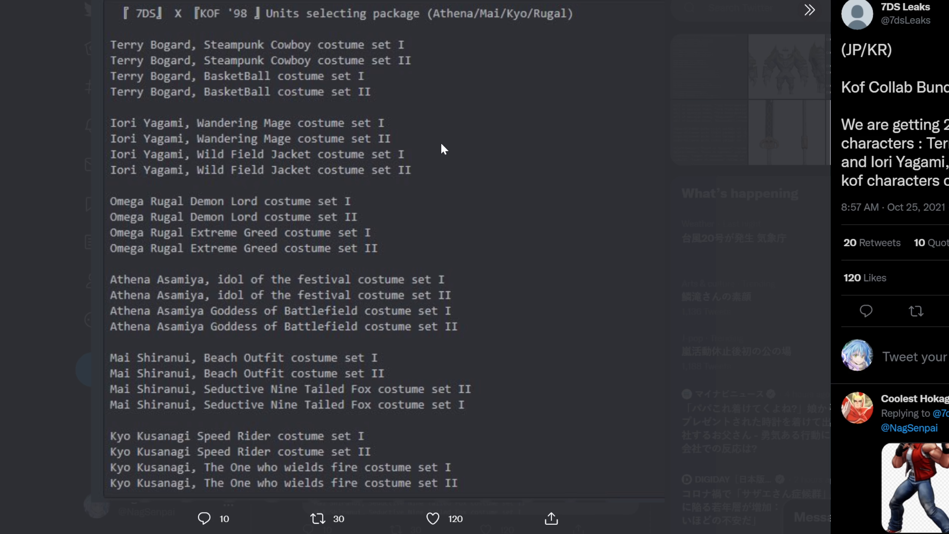
pyautogui.moveTo(510, 57)
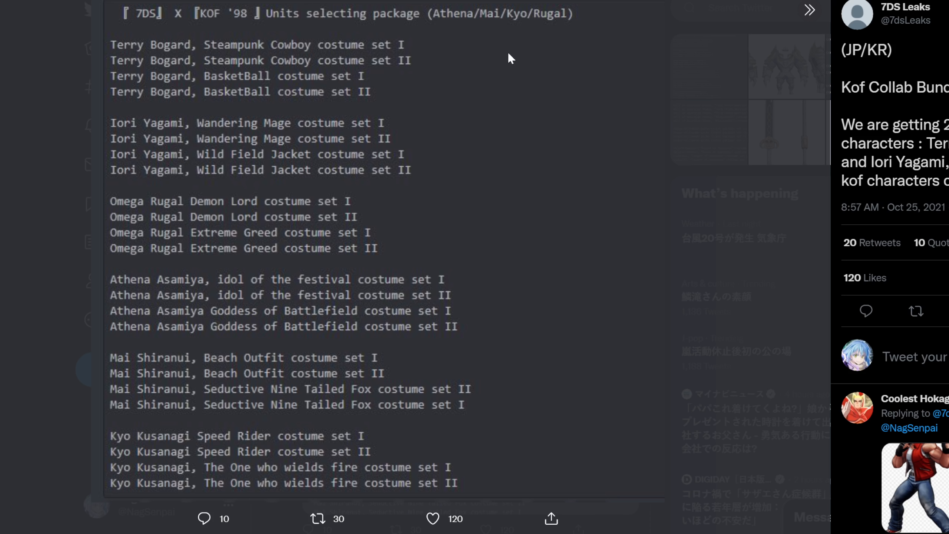
pyautogui.moveTo(255, 351)
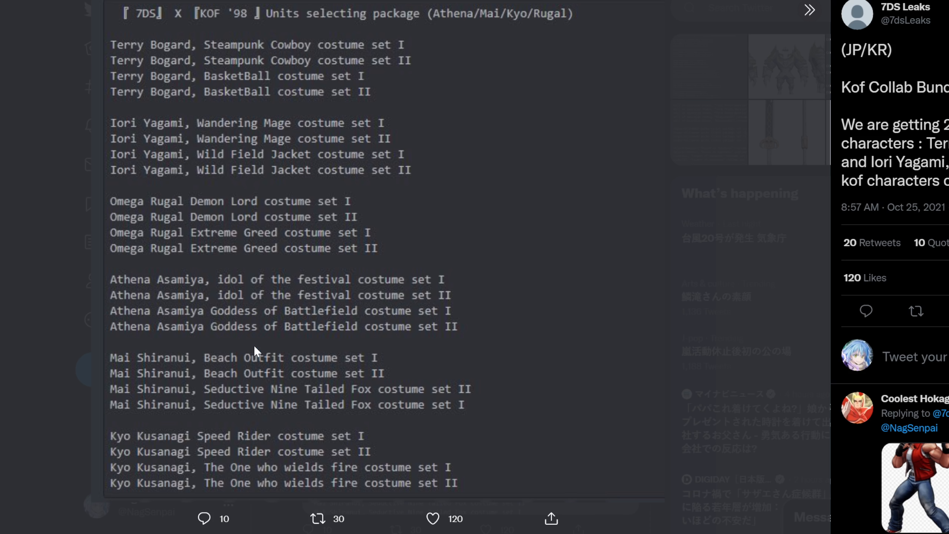
pyautogui.moveTo(117, 178)
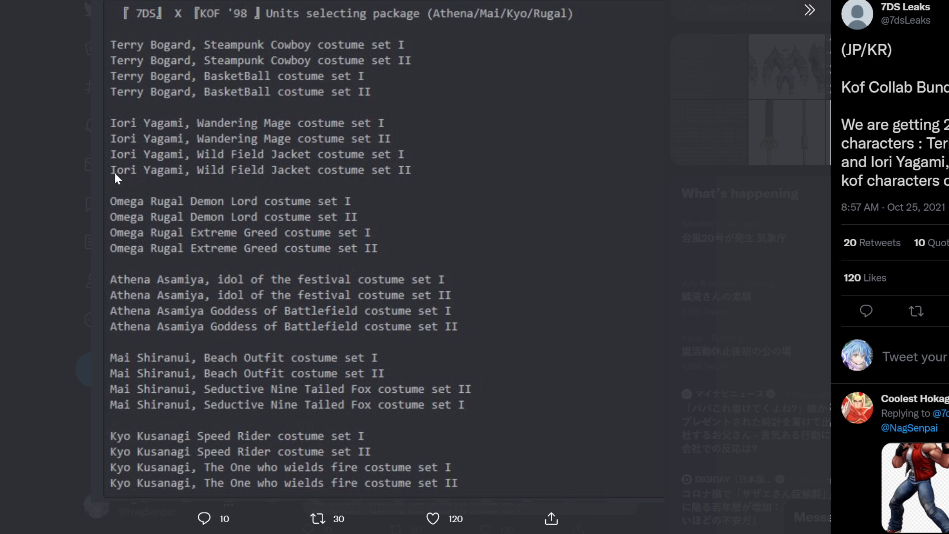
pyautogui.moveTo(498, 183)
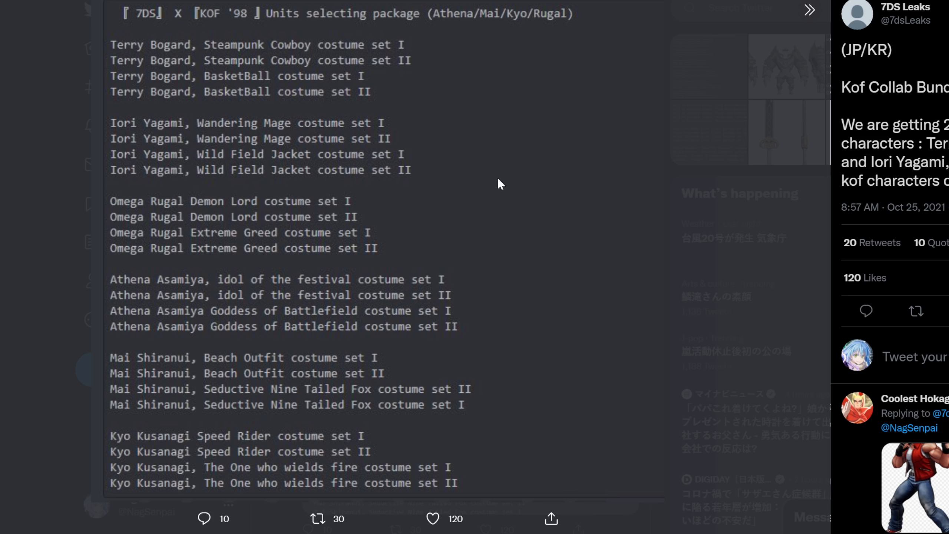
pyautogui.moveTo(361, 75)
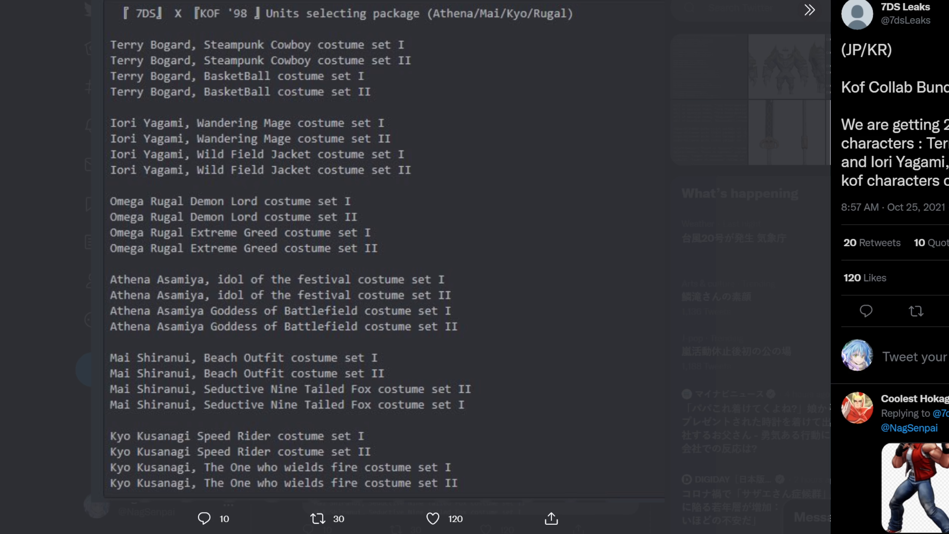
pyautogui.moveTo(394, 200)
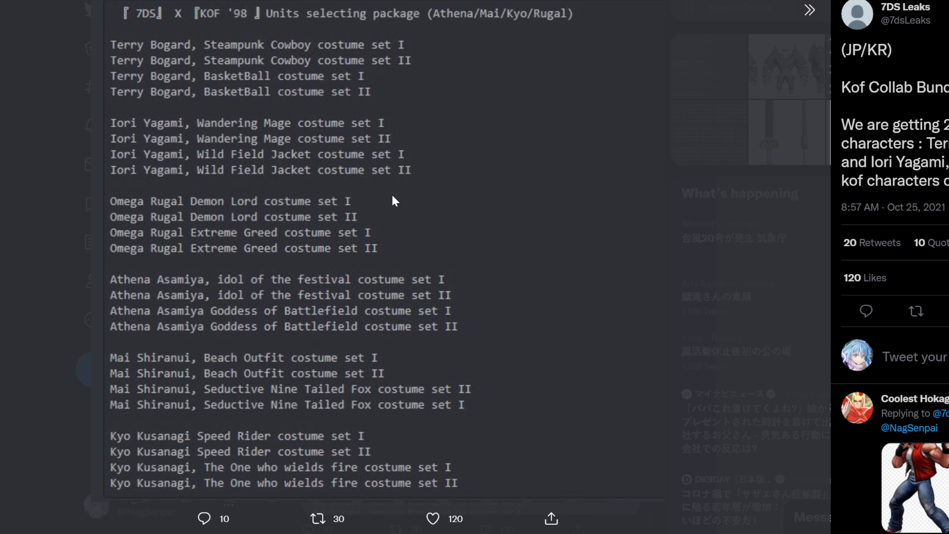
pyautogui.moveTo(402, 213)
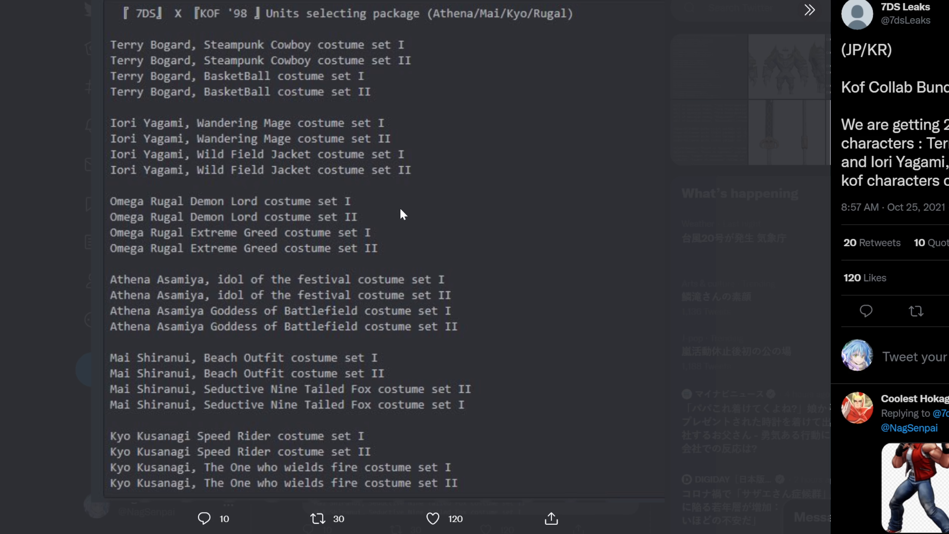
pyautogui.moveTo(393, 218)
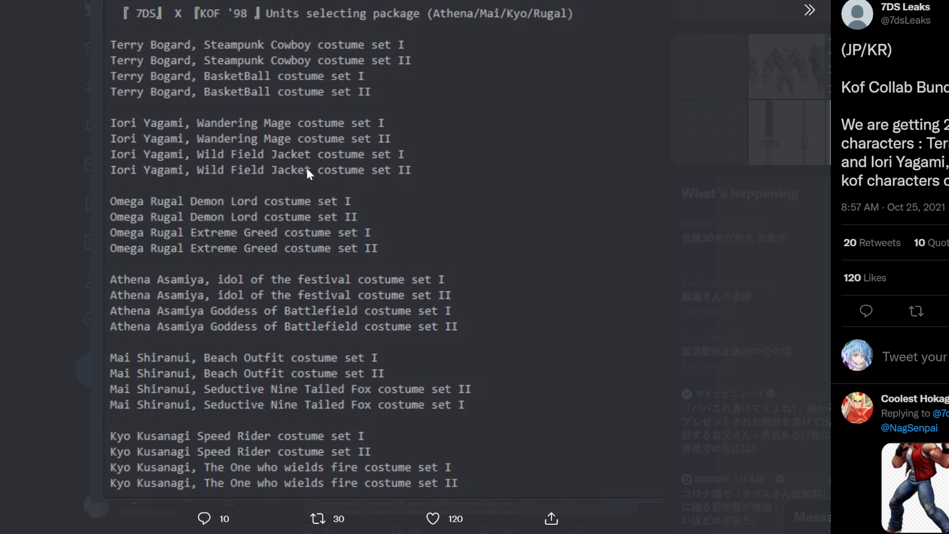
pyautogui.moveTo(455, 395)
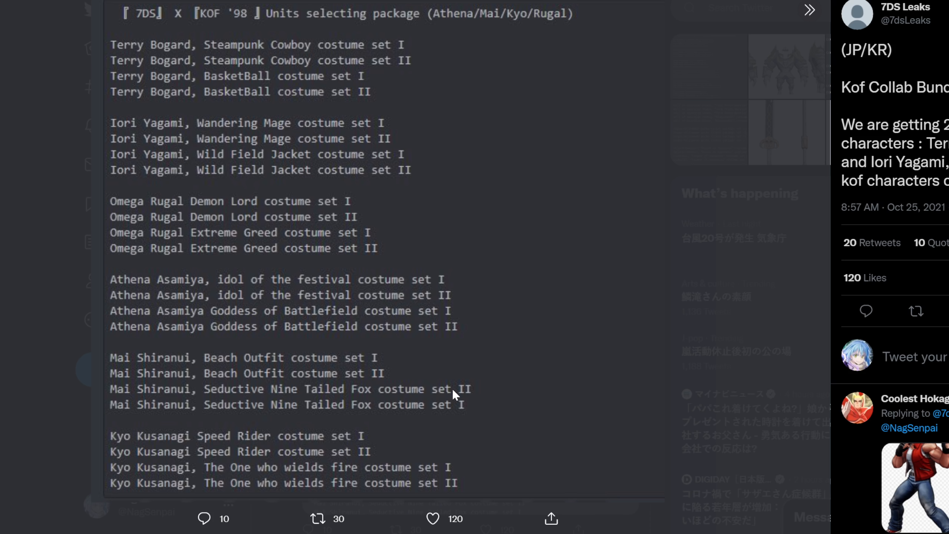
pyautogui.moveTo(519, 392)
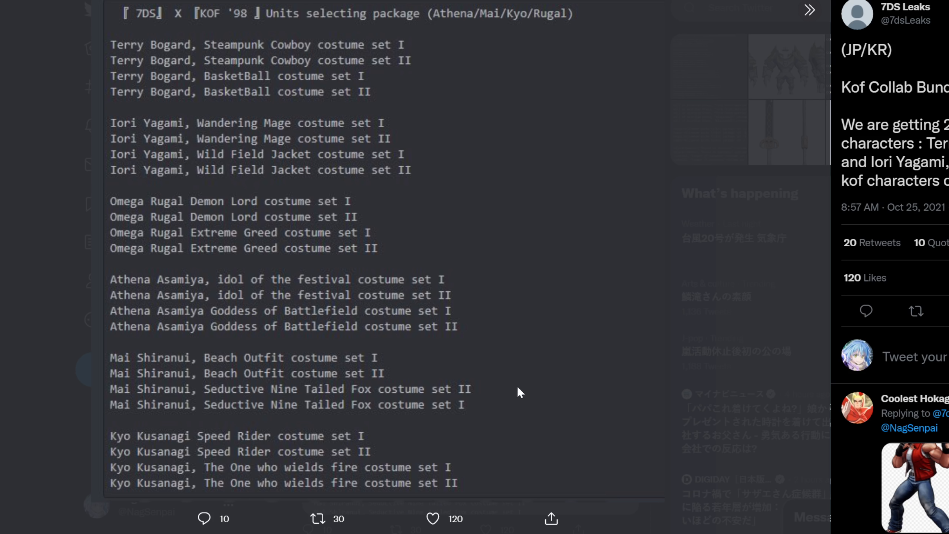
pyautogui.moveTo(514, 382)
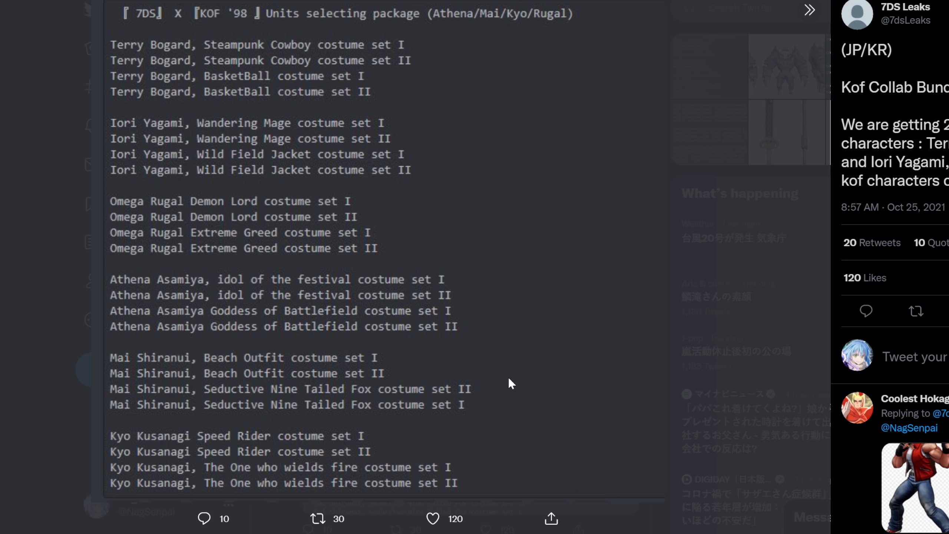
pyautogui.moveTo(490, 389)
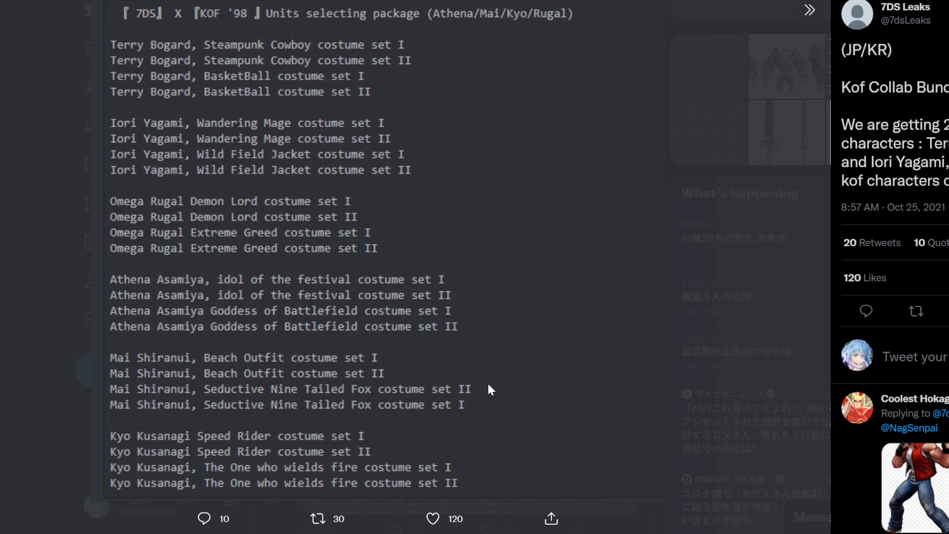
pyautogui.moveTo(480, 392)
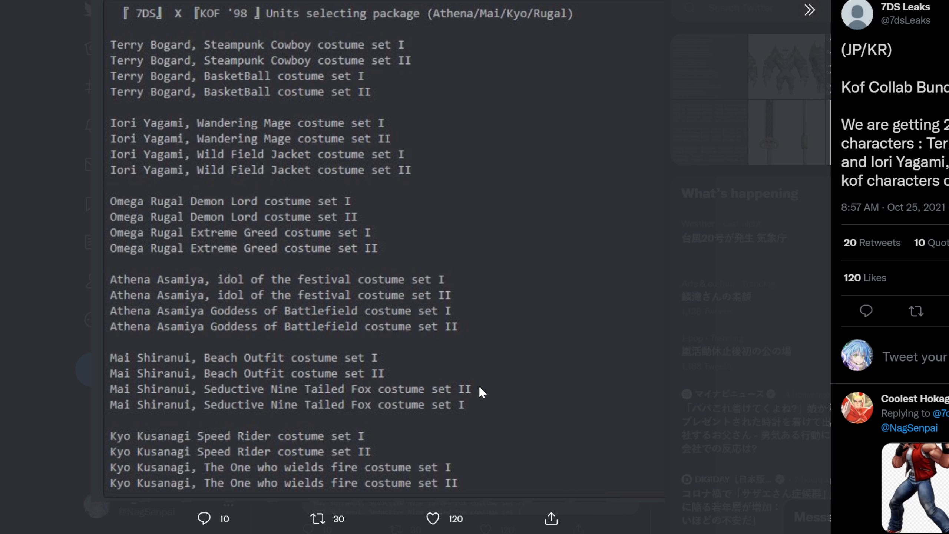
pyautogui.moveTo(477, 391)
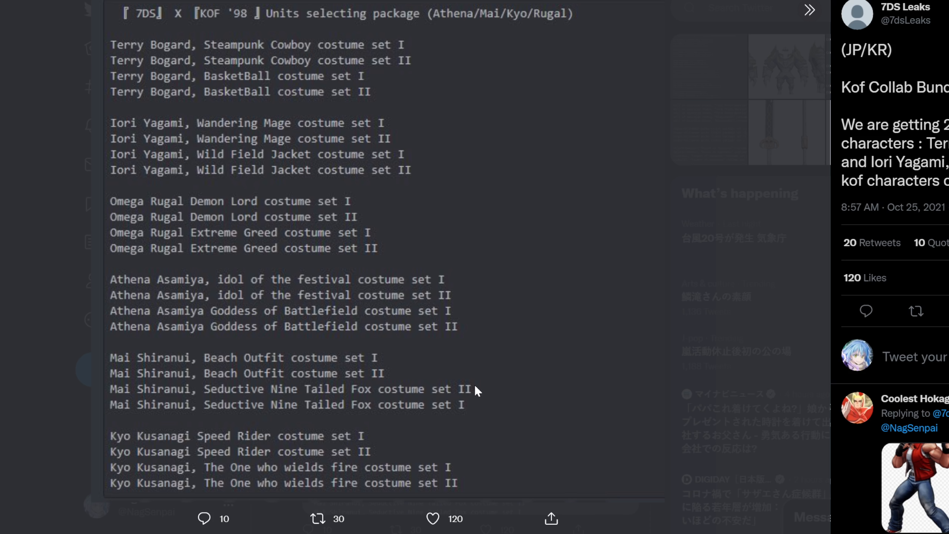
pyautogui.moveTo(467, 383)
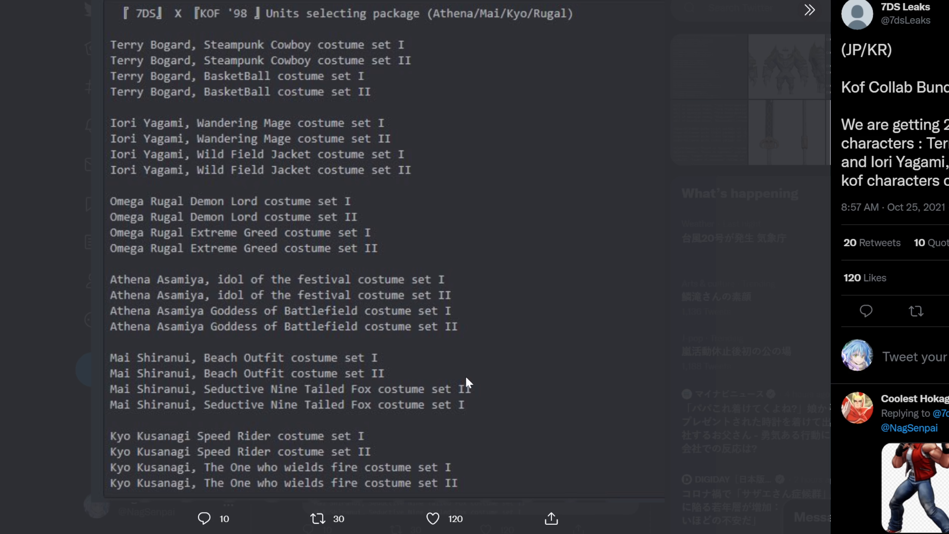
pyautogui.moveTo(333, 375)
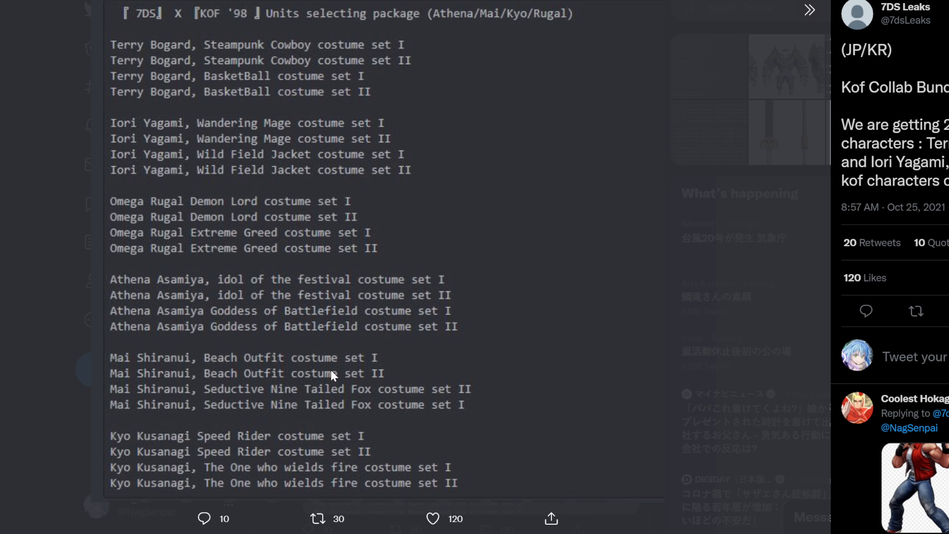
pyautogui.moveTo(361, 383)
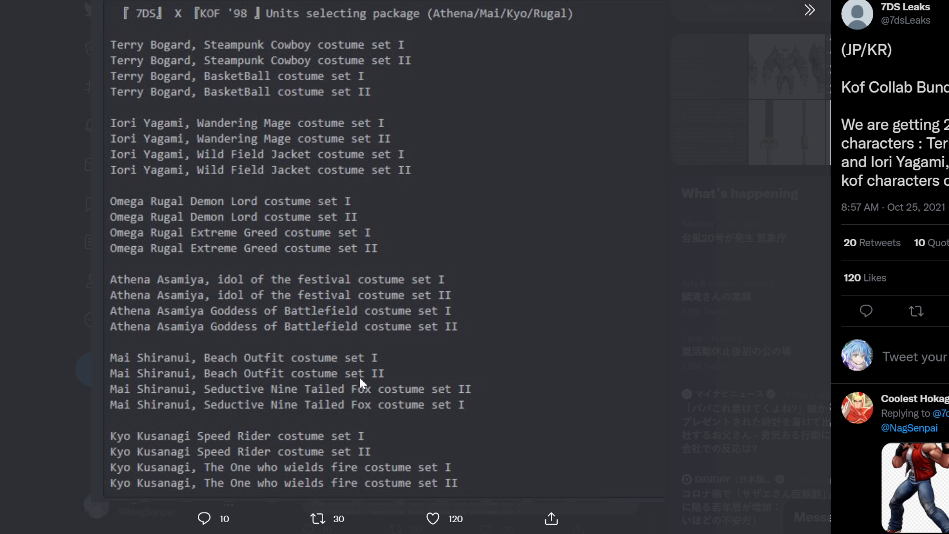
pyautogui.moveTo(367, 387)
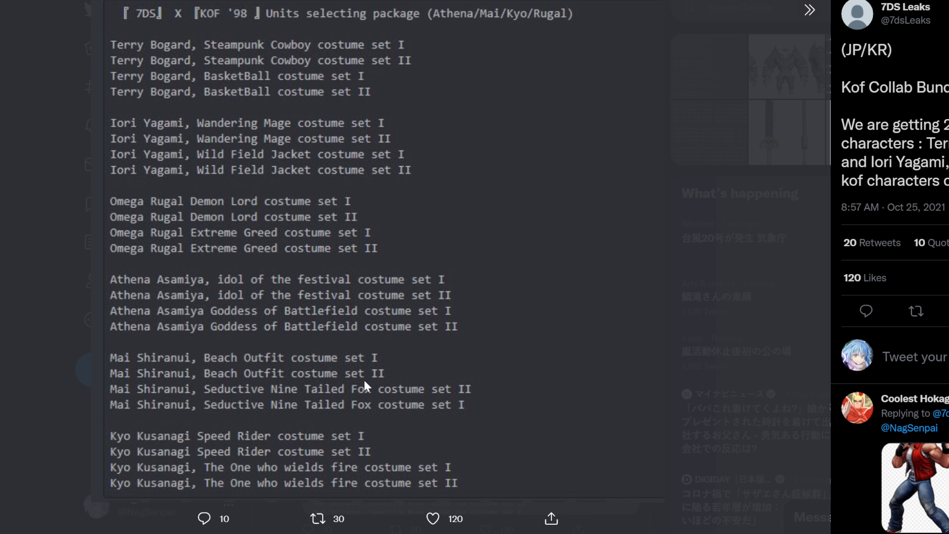
pyautogui.moveTo(365, 380)
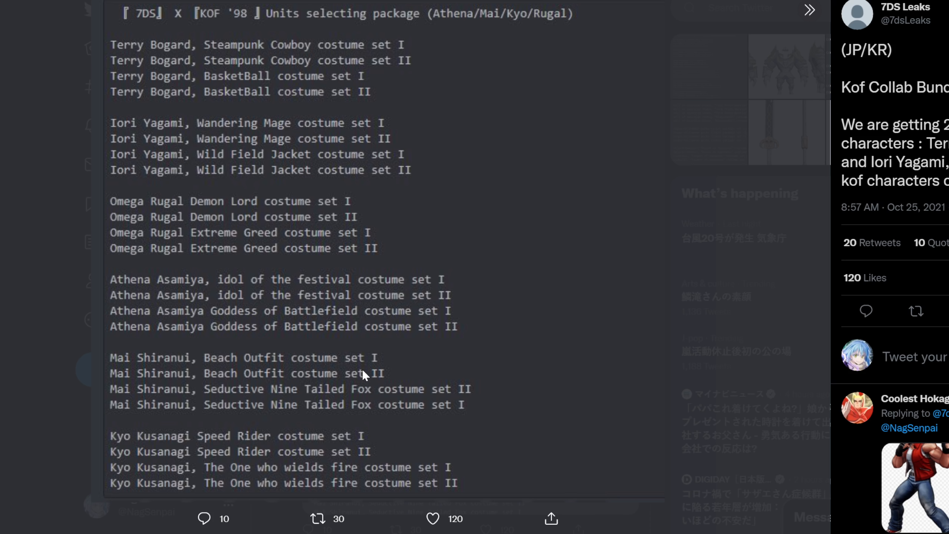
pyautogui.moveTo(359, 380)
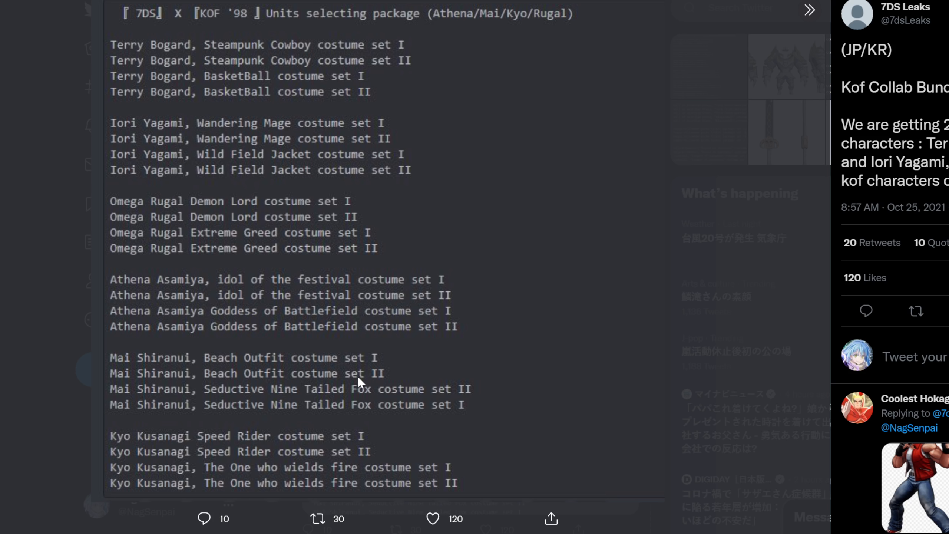
pyautogui.moveTo(372, 401)
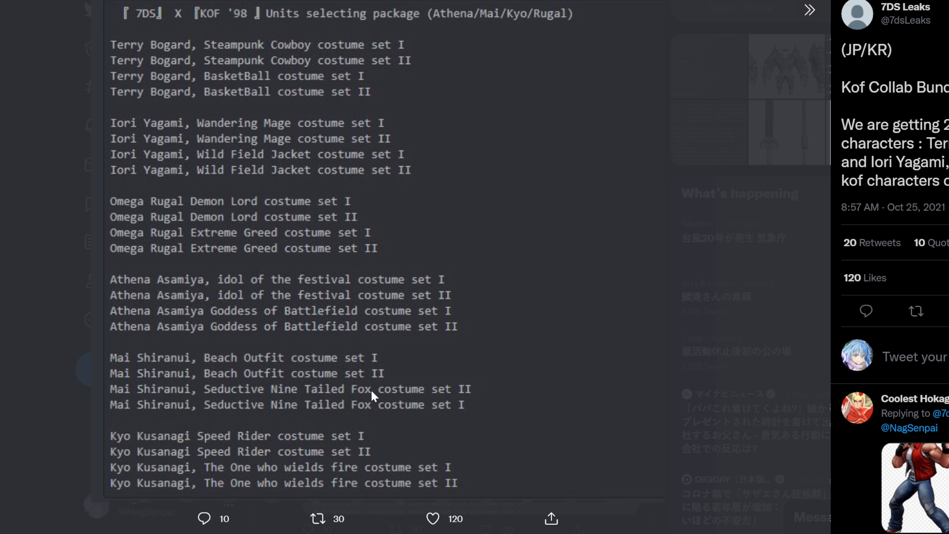
pyautogui.moveTo(358, 387)
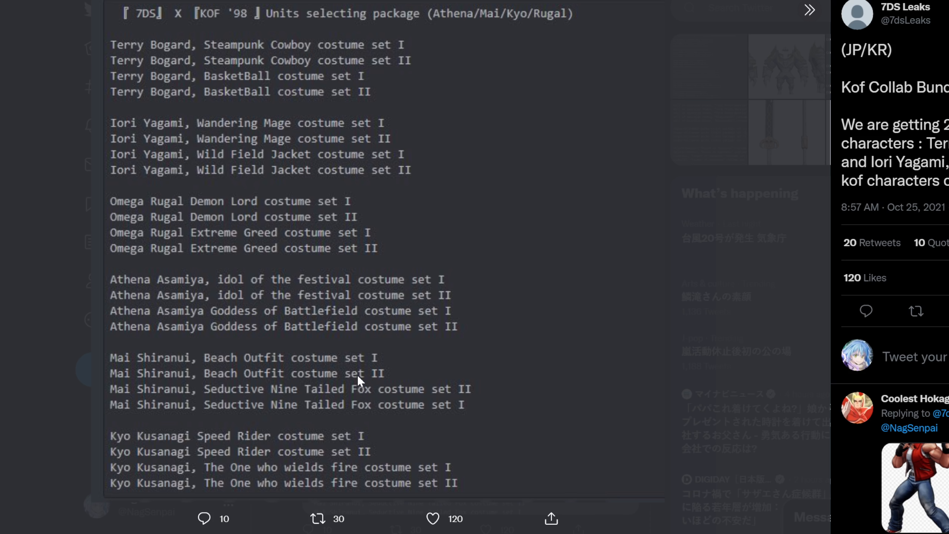
pyautogui.moveTo(272, 388)
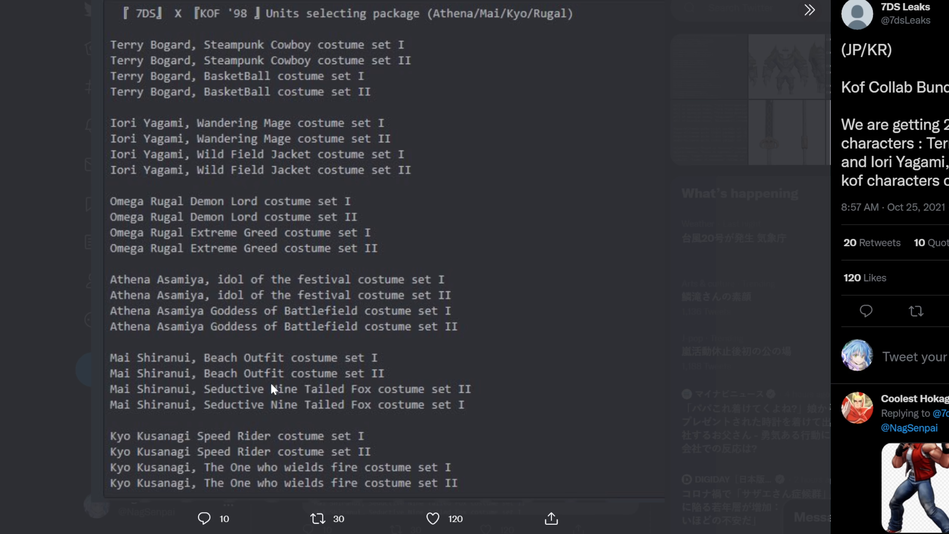
pyautogui.moveTo(568, 260)
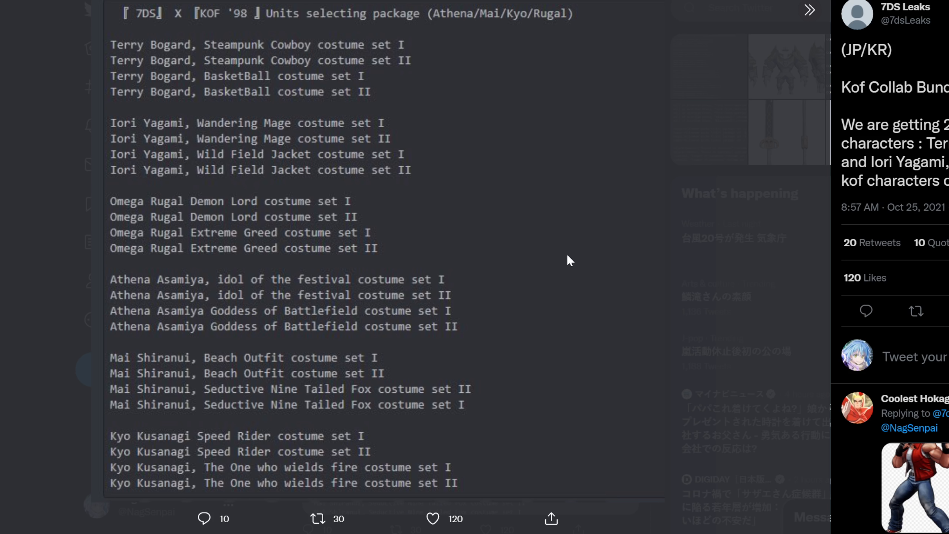
pyautogui.moveTo(554, 265)
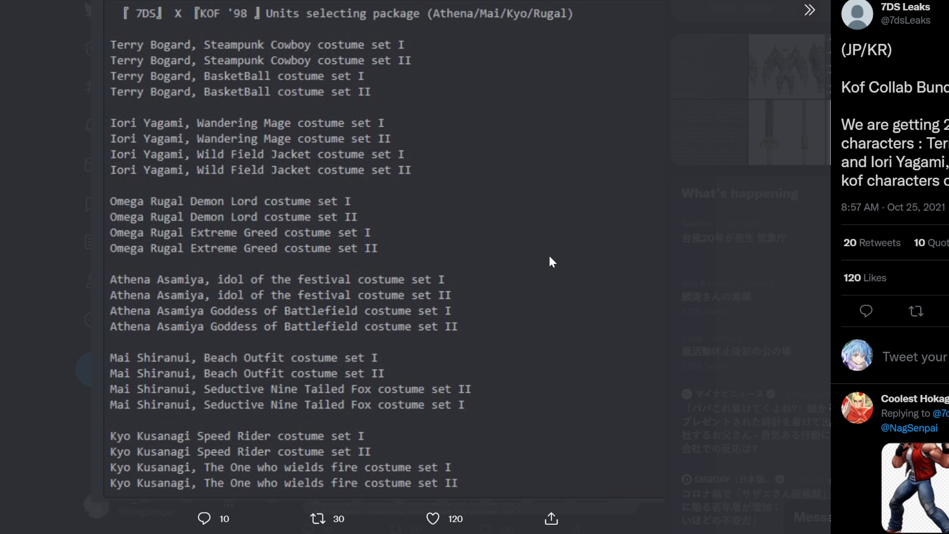
pyautogui.moveTo(548, 264)
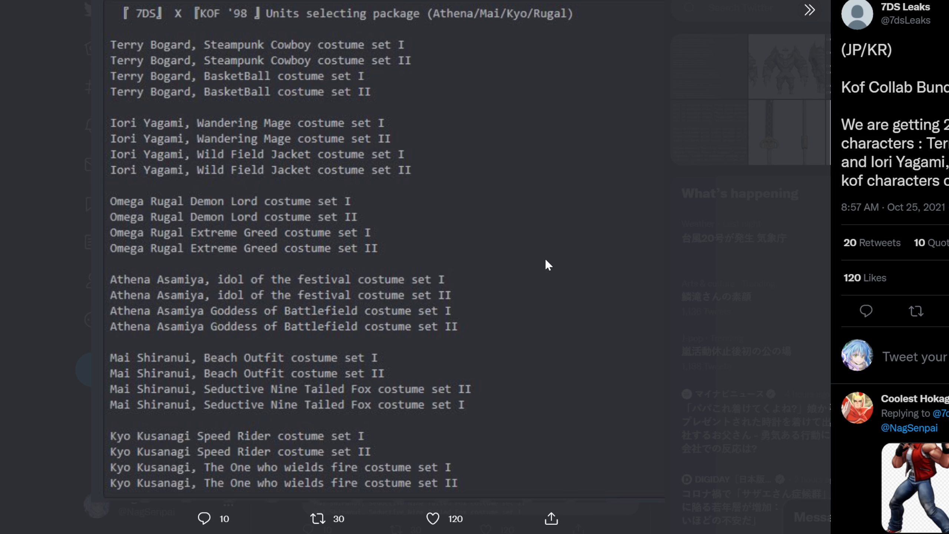
pyautogui.moveTo(545, 265)
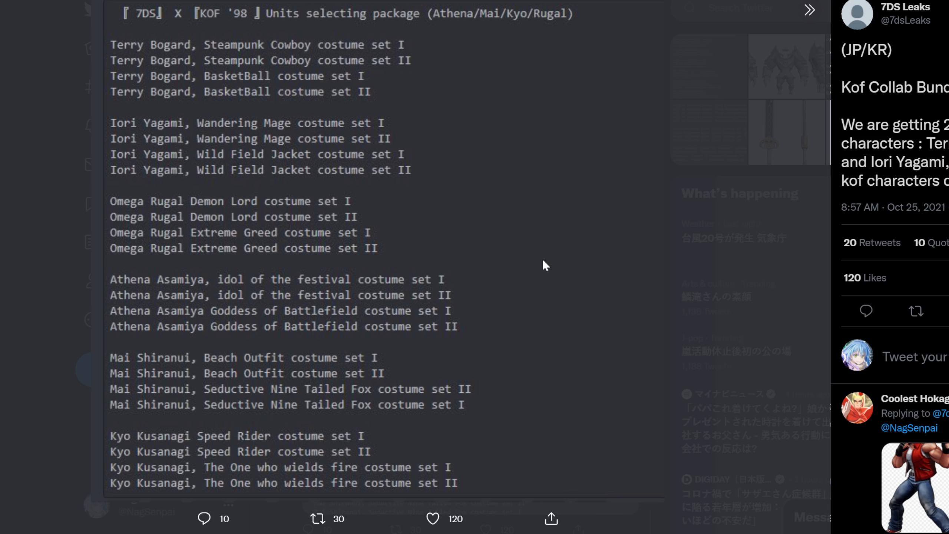
pyautogui.moveTo(541, 270)
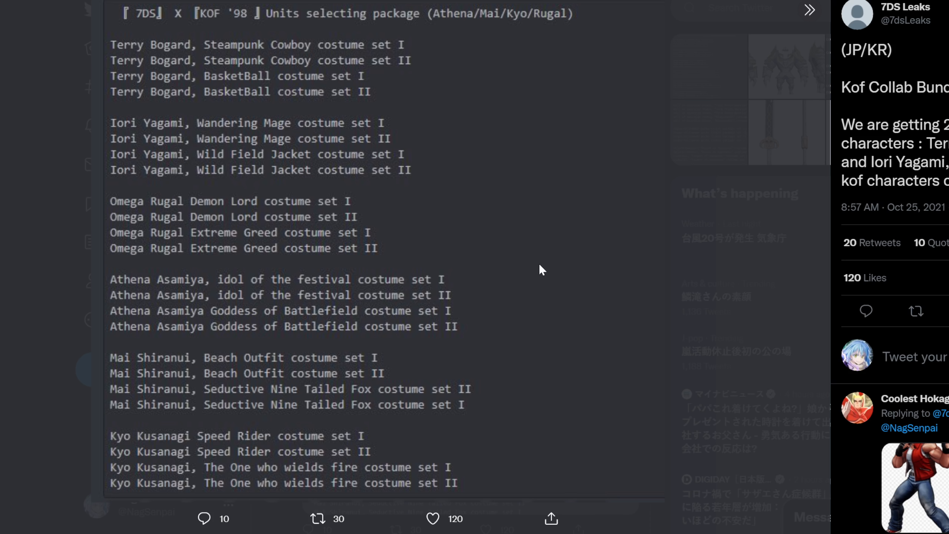
pyautogui.moveTo(534, 277)
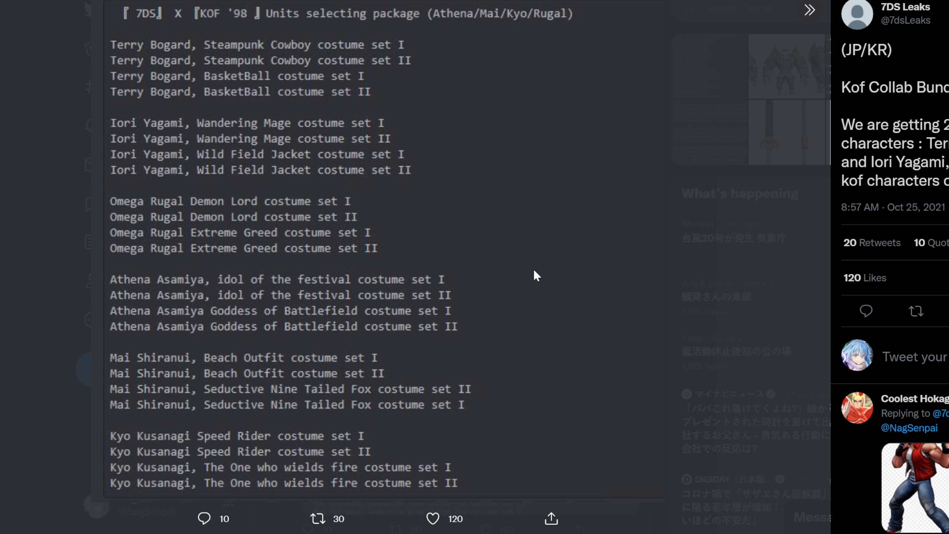
pyautogui.moveTo(519, 278)
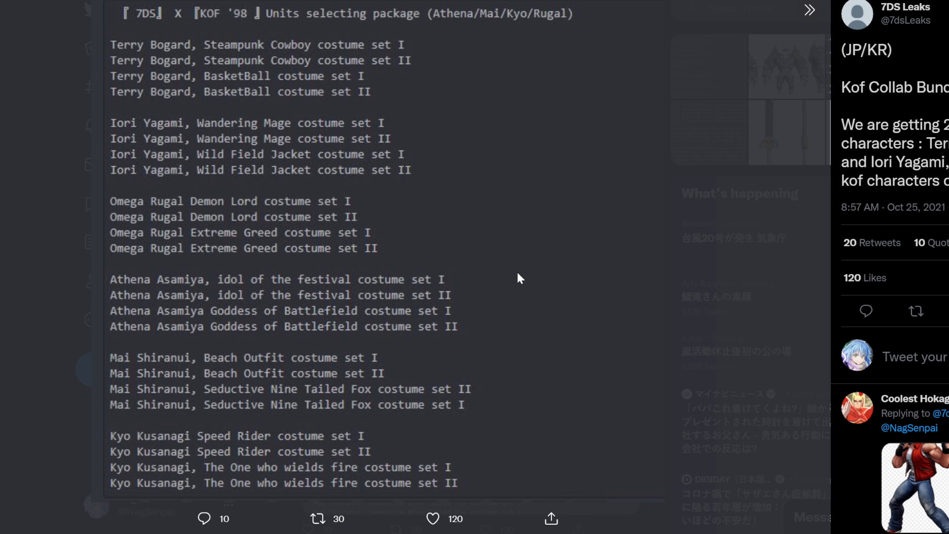
pyautogui.moveTo(459, 256)
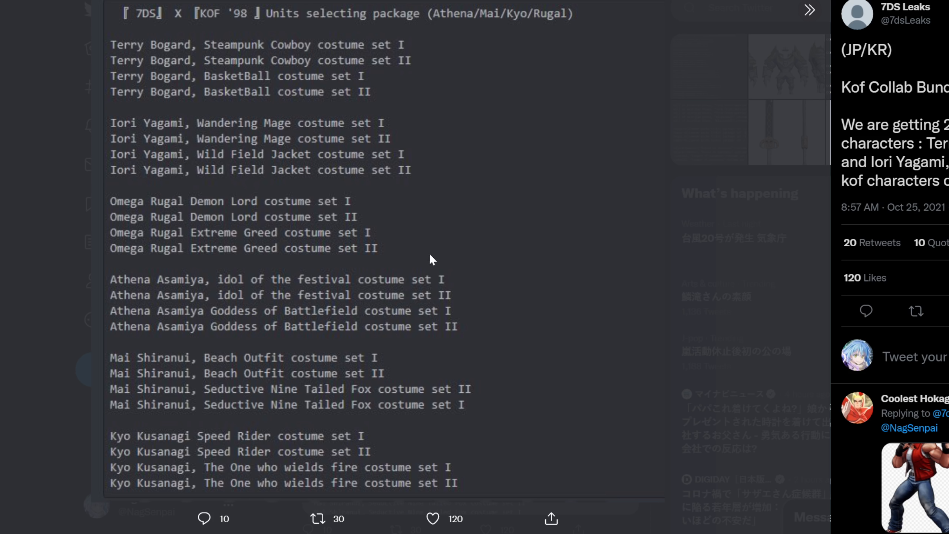
pyautogui.moveTo(451, 261)
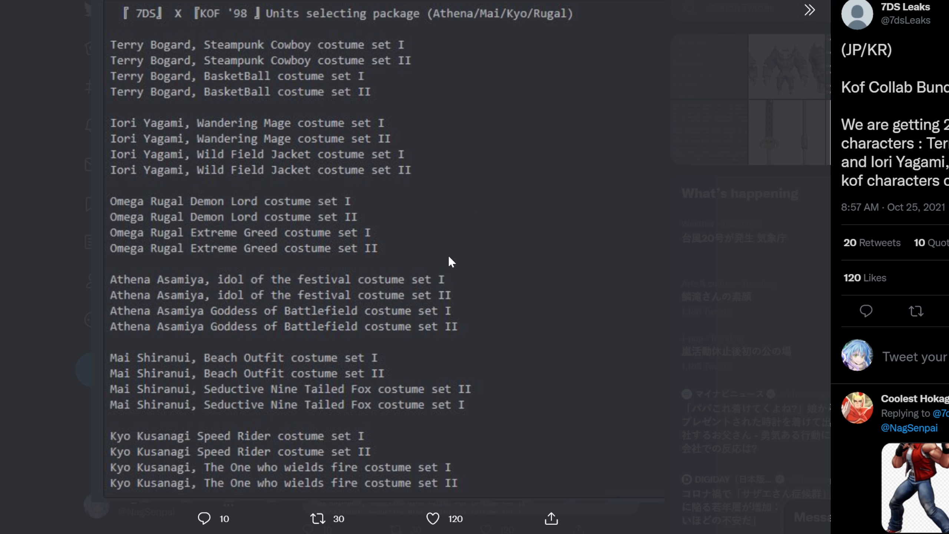
pyautogui.moveTo(325, 266)
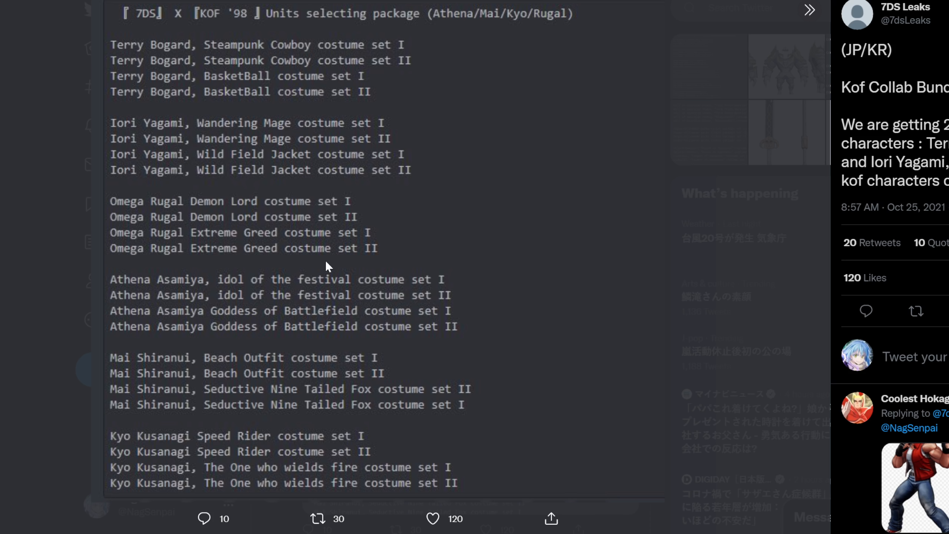